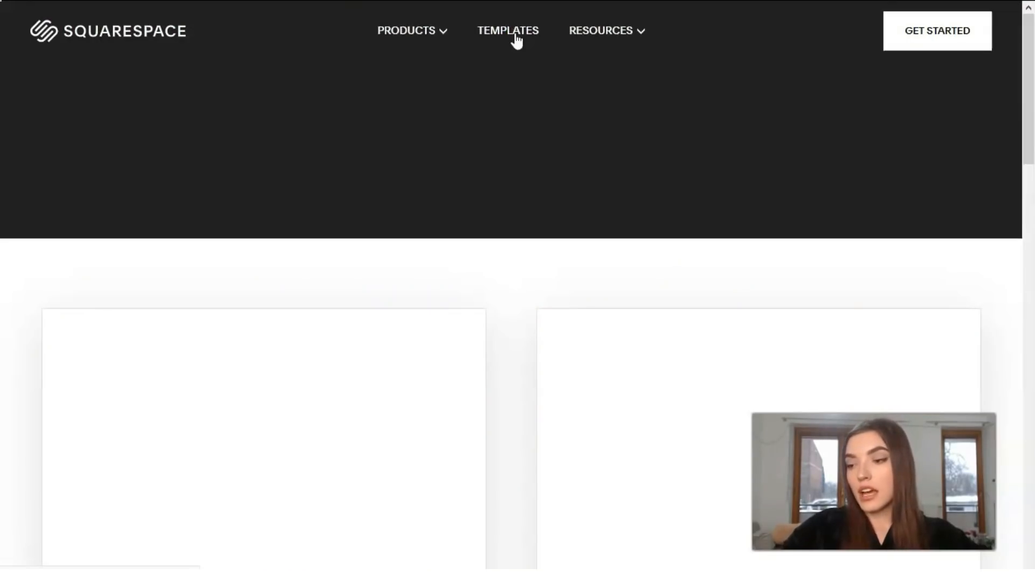
Step: Browse the template gallery filtered to Popular Designs
left_click(508, 30)
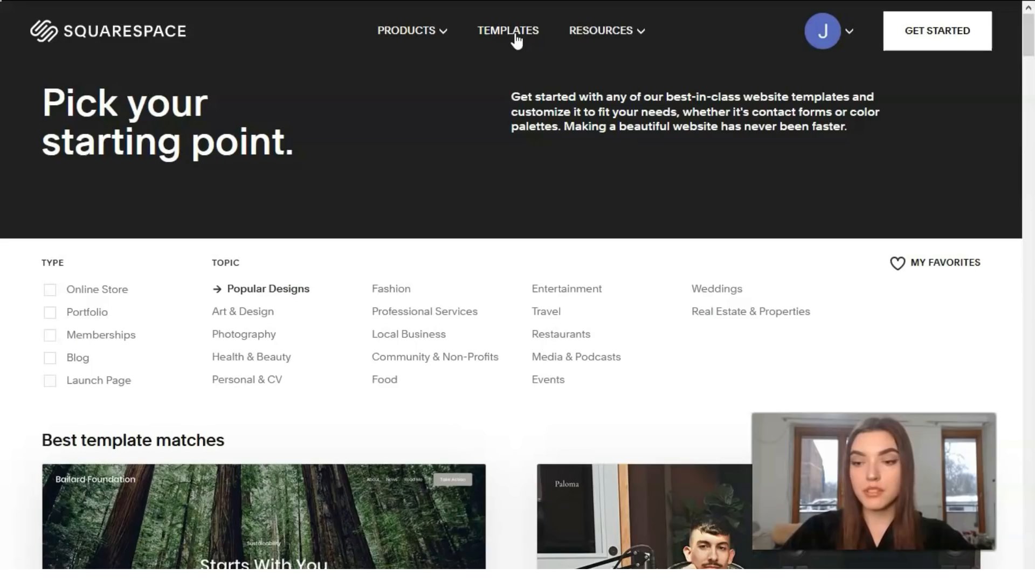
scroll("down", 3)
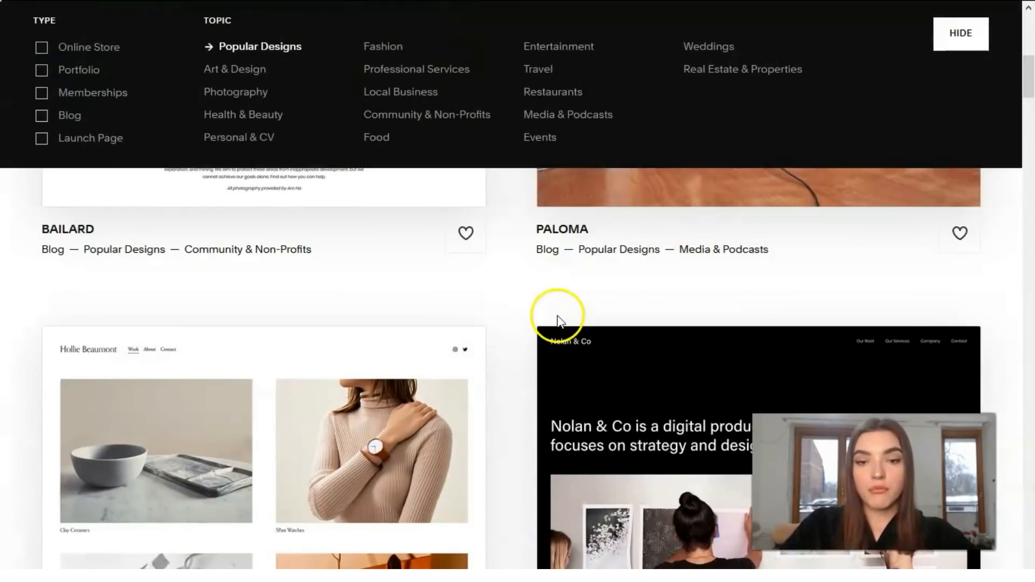
left_click(960, 34)
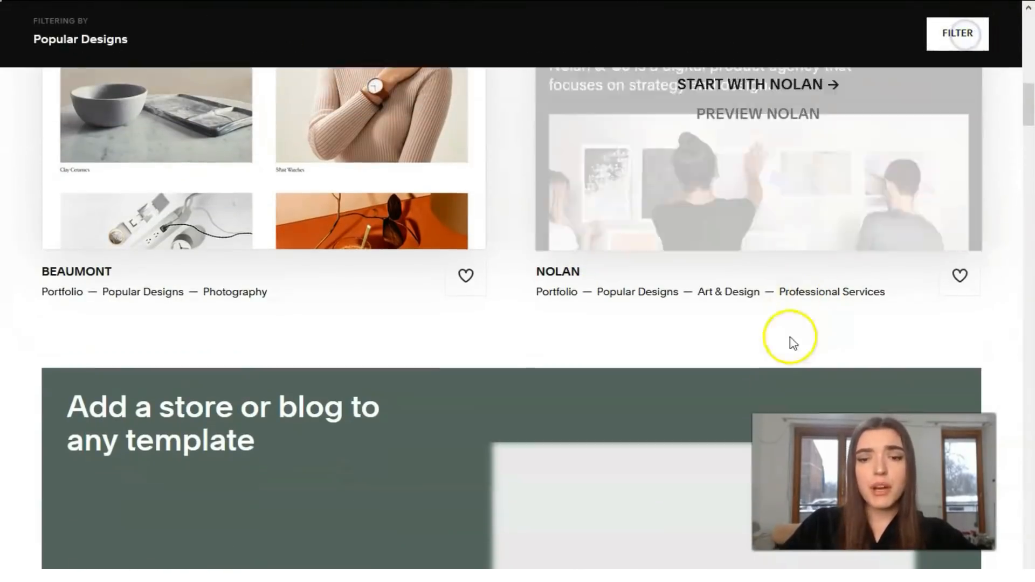
scroll("down", 3)
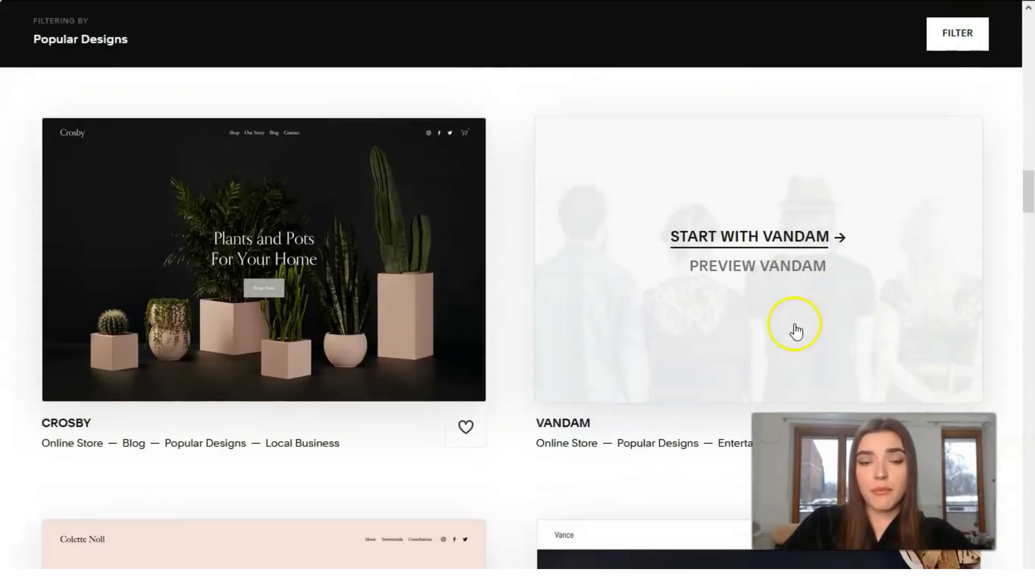
scroll("down", 3)
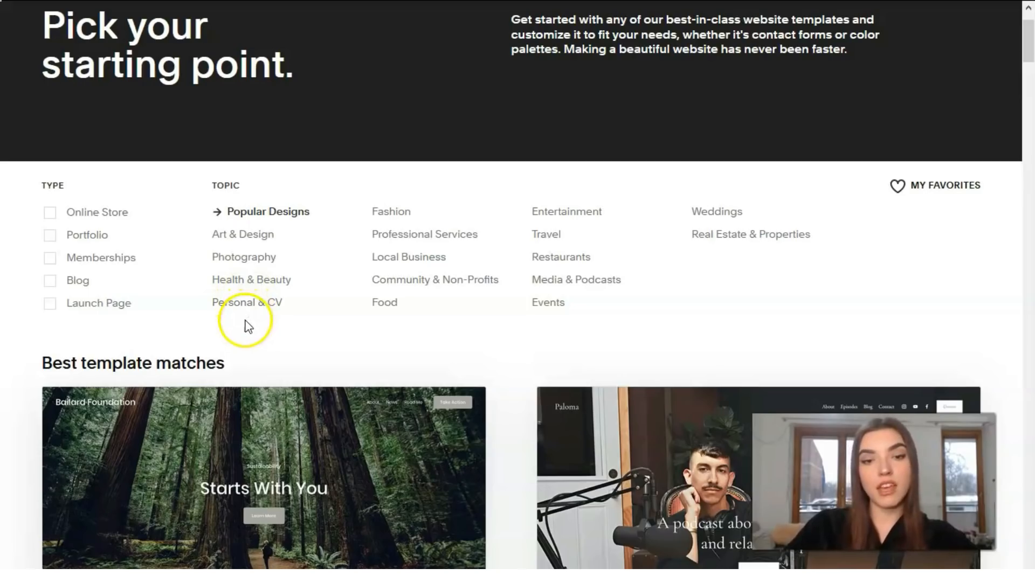
mouse_move(256, 273)
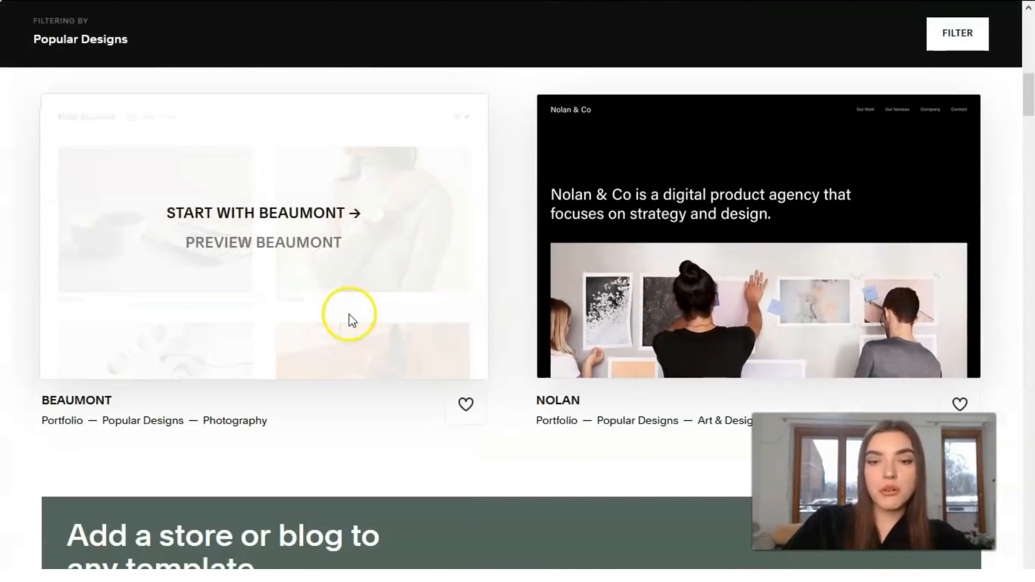
Step: Scroll down to the Crosby plant-store template card and select it
scroll("down", 3)
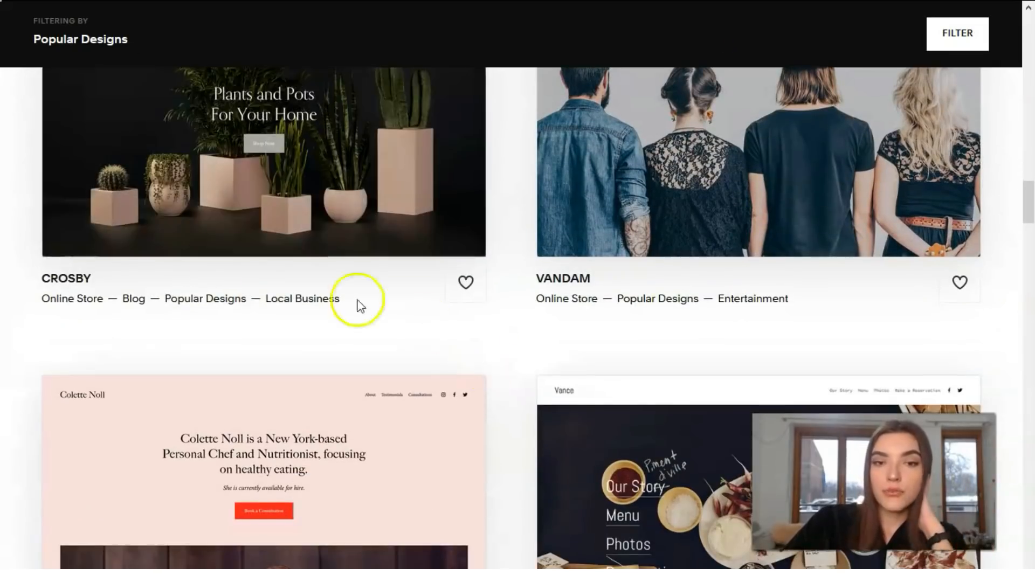
scroll("down", 3)
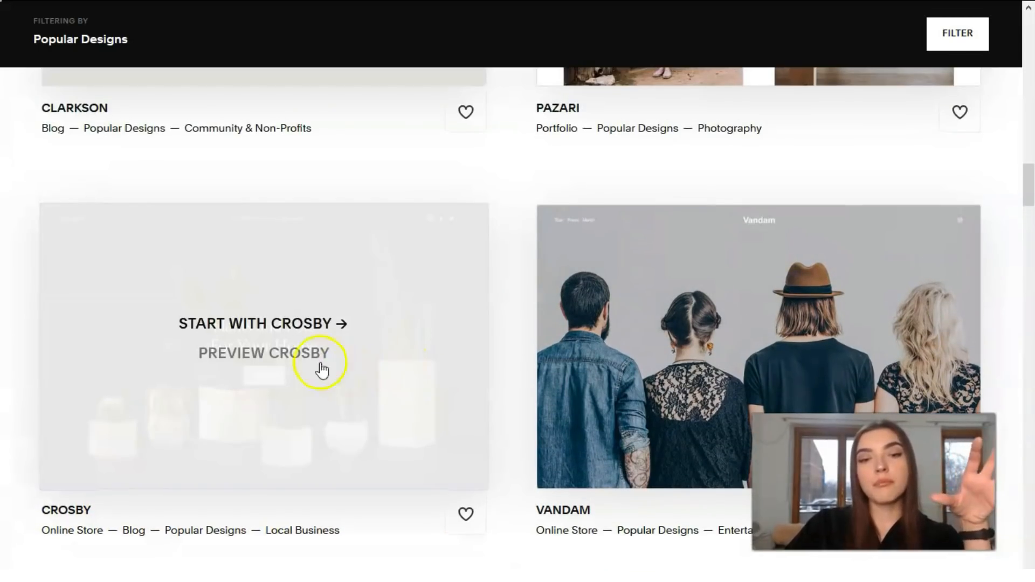
left_click(263, 354)
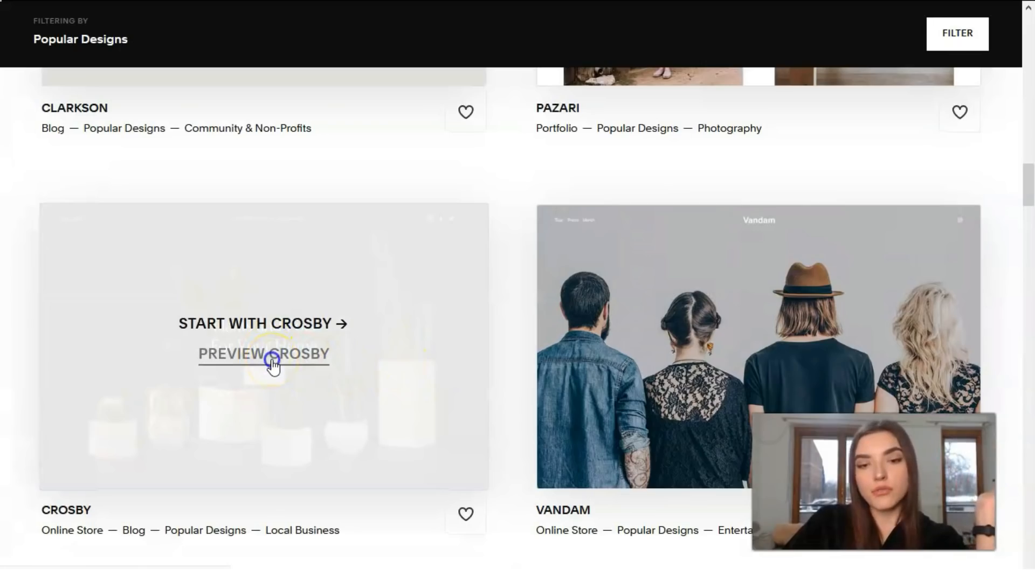
Step: Scroll through the Crosby template demo at desktop size
left_click(263, 355)
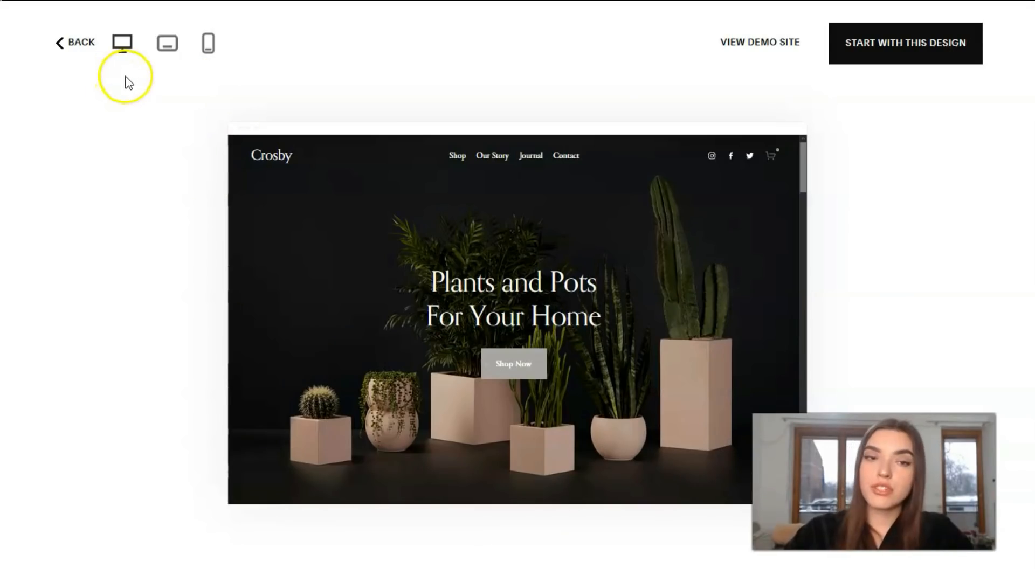
scroll("down", 3)
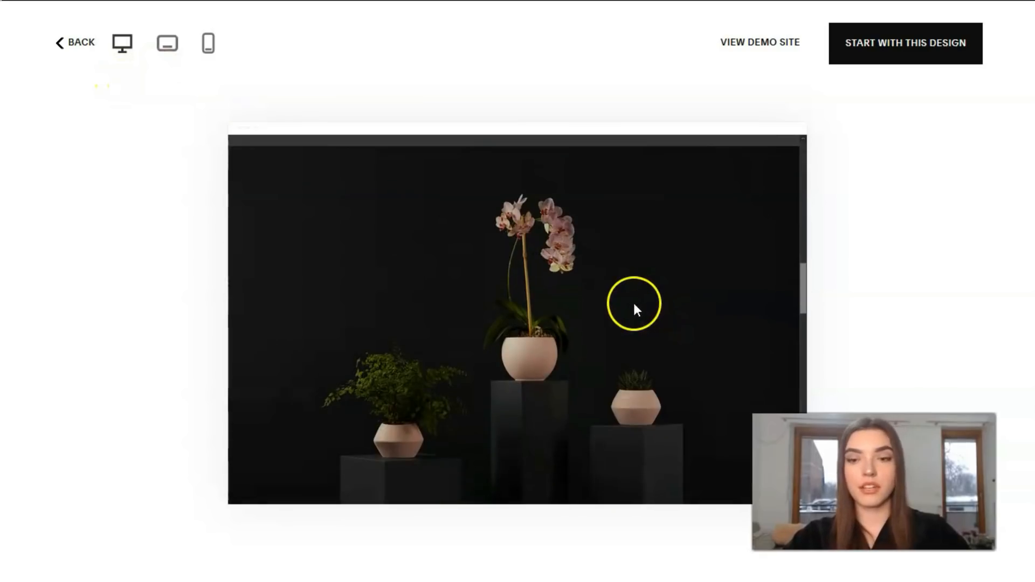
scroll("down", 3)
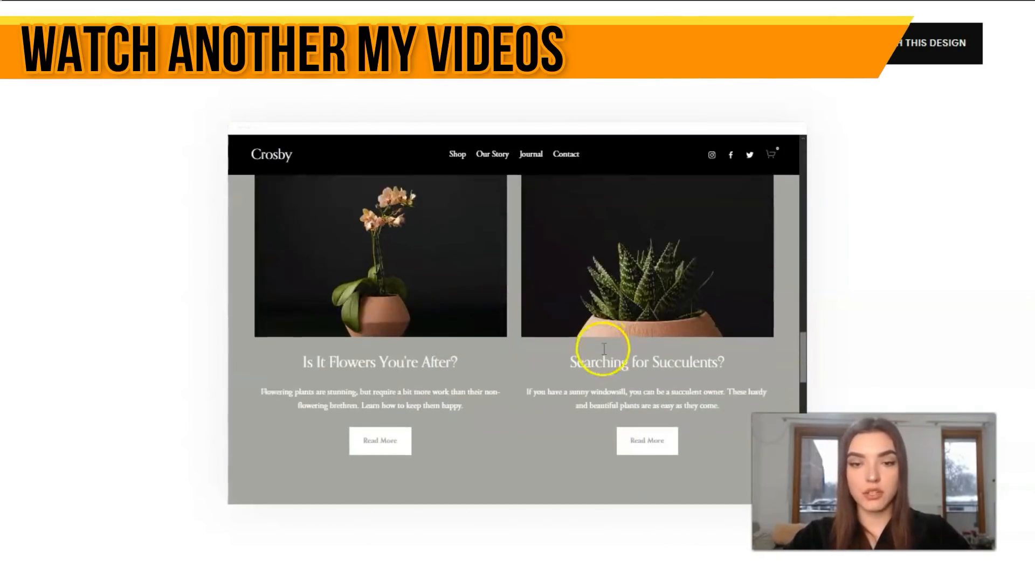
scroll("down", 3)
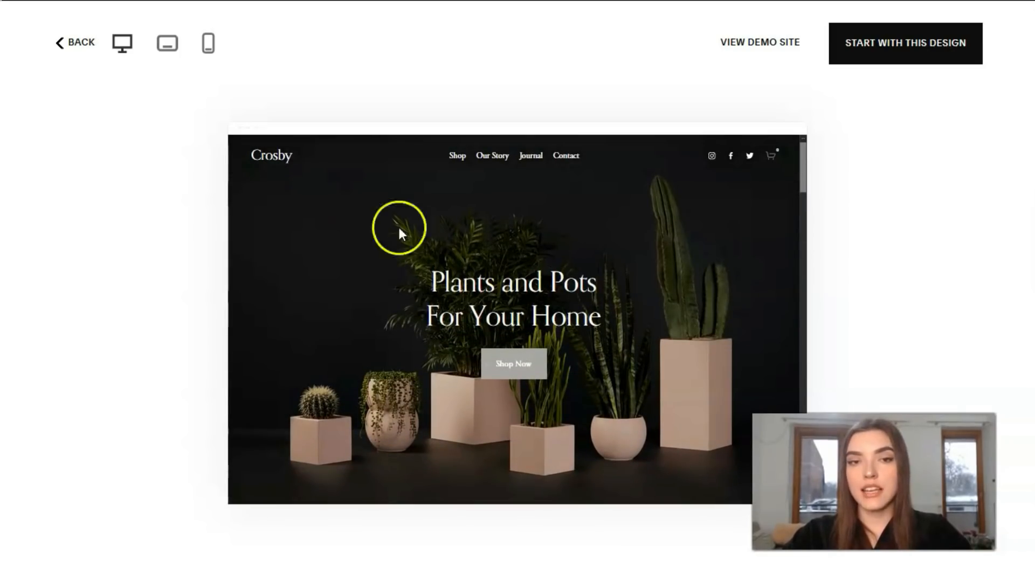
Step: View the Crosby demo at tablet size and then phone size
left_click(167, 43)
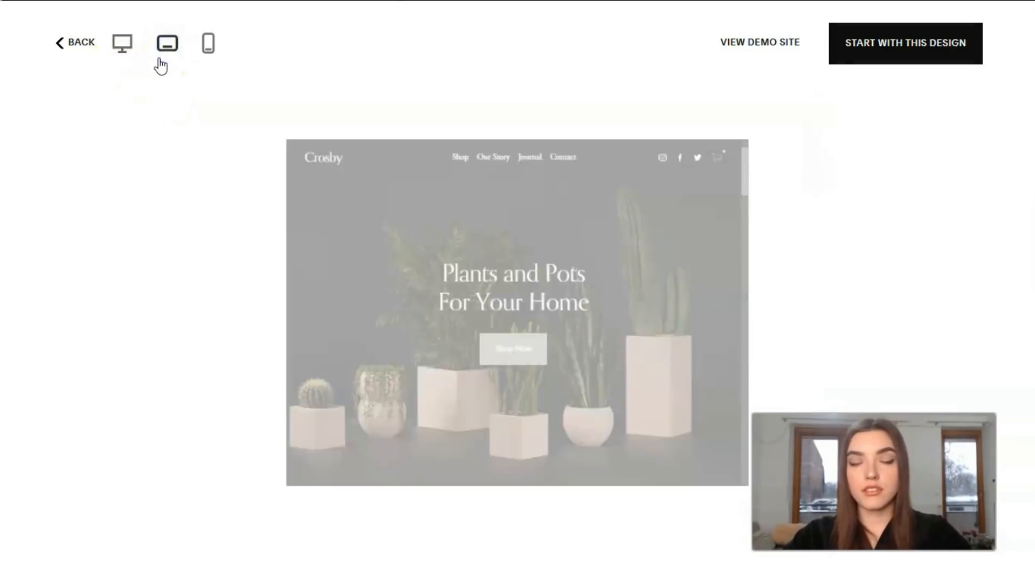
left_click(167, 43)
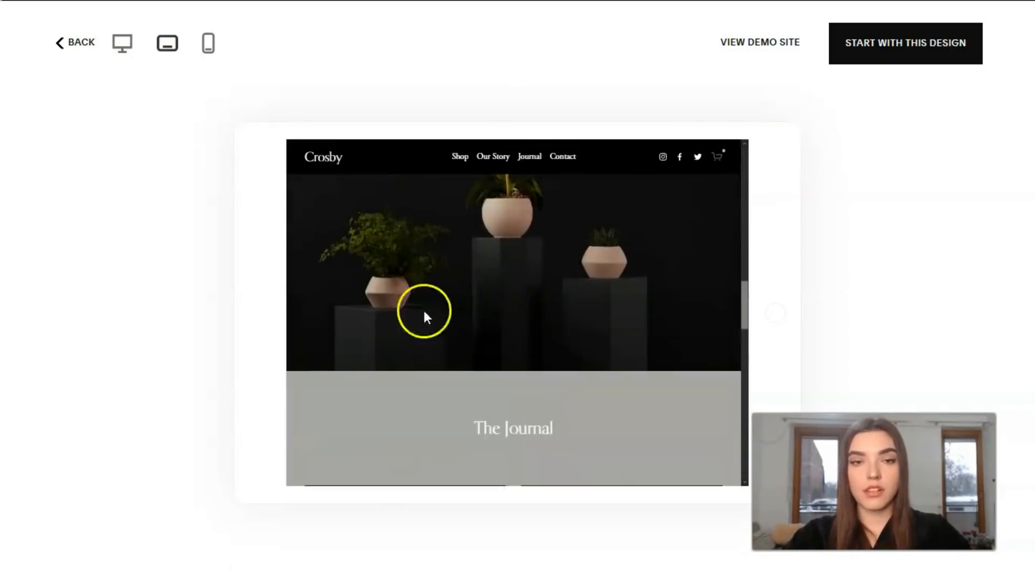
left_click(208, 44)
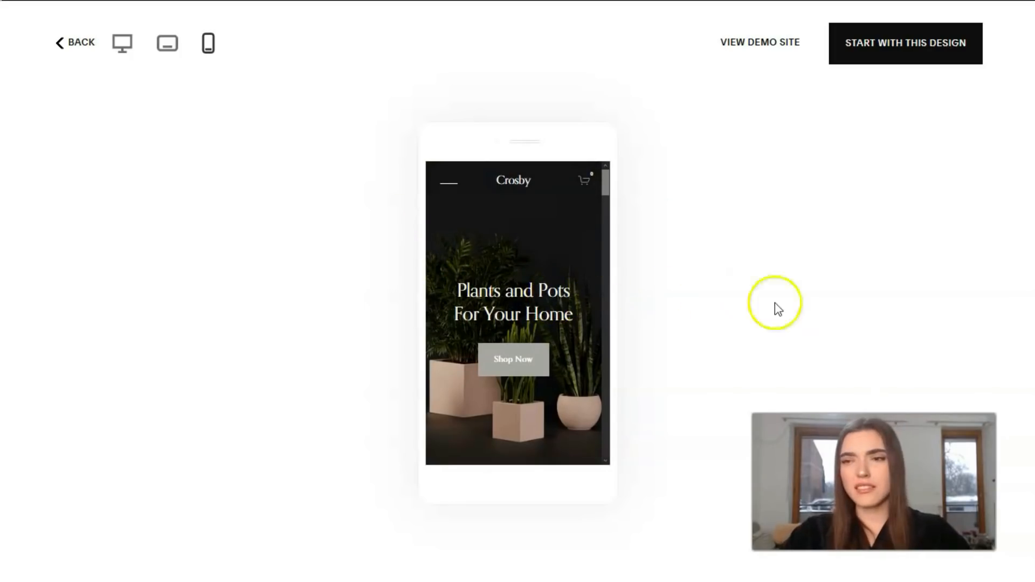
mouse_move(888, 92)
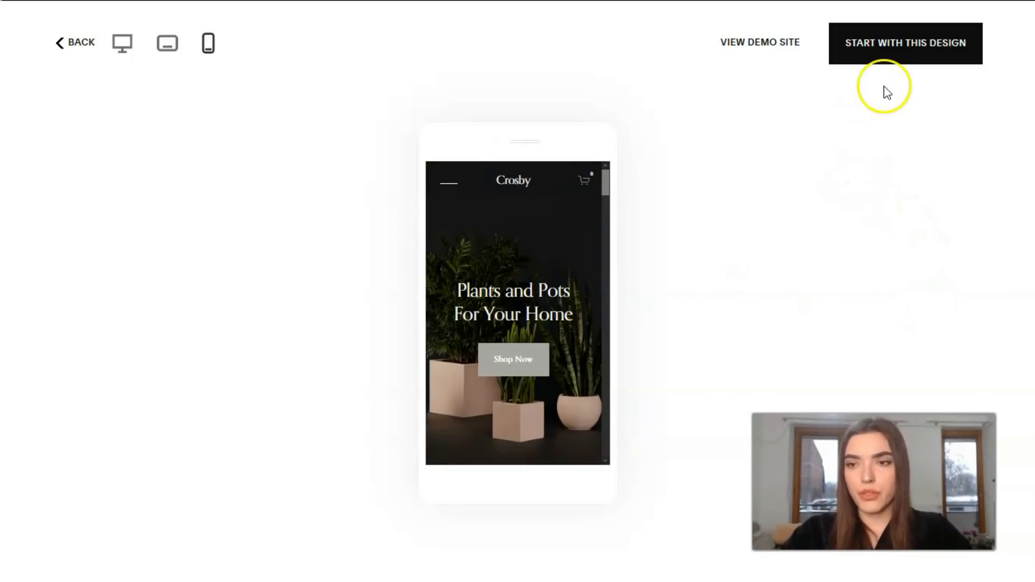
Step: Start a new site with the Crosby design and load its editor dashboard
left_click(905, 43)
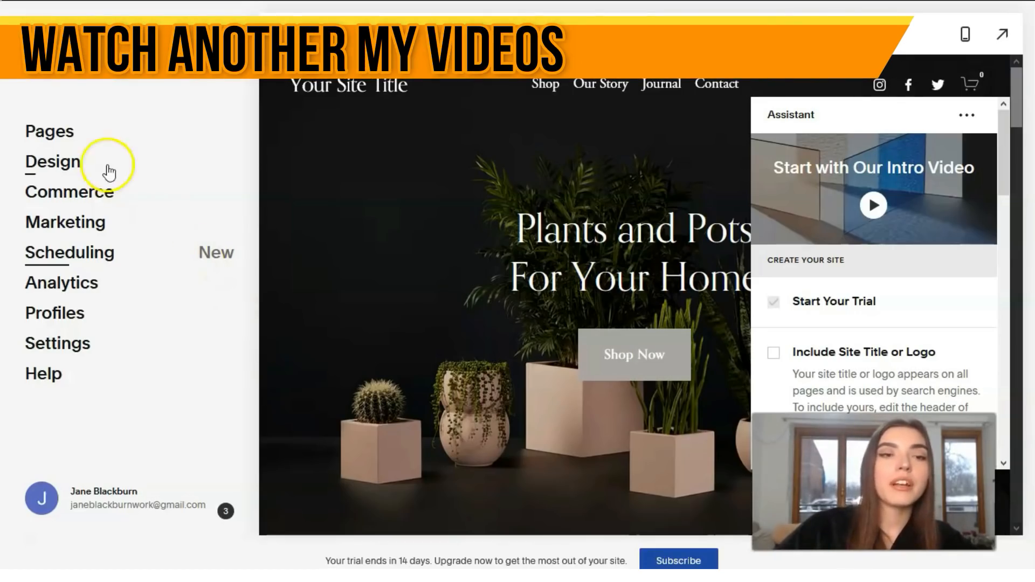
mouse_move(57, 357)
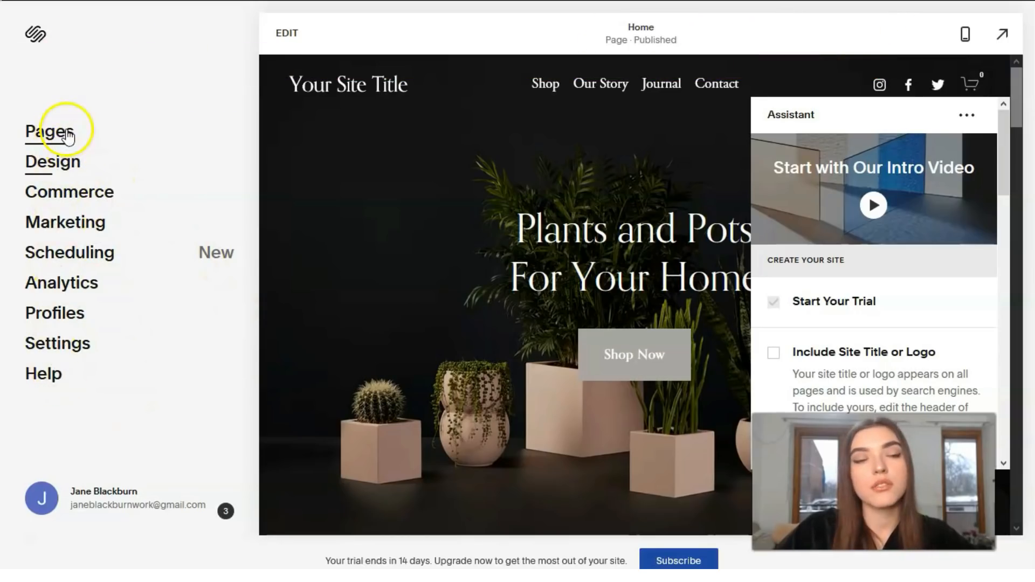
left_click(45, 131)
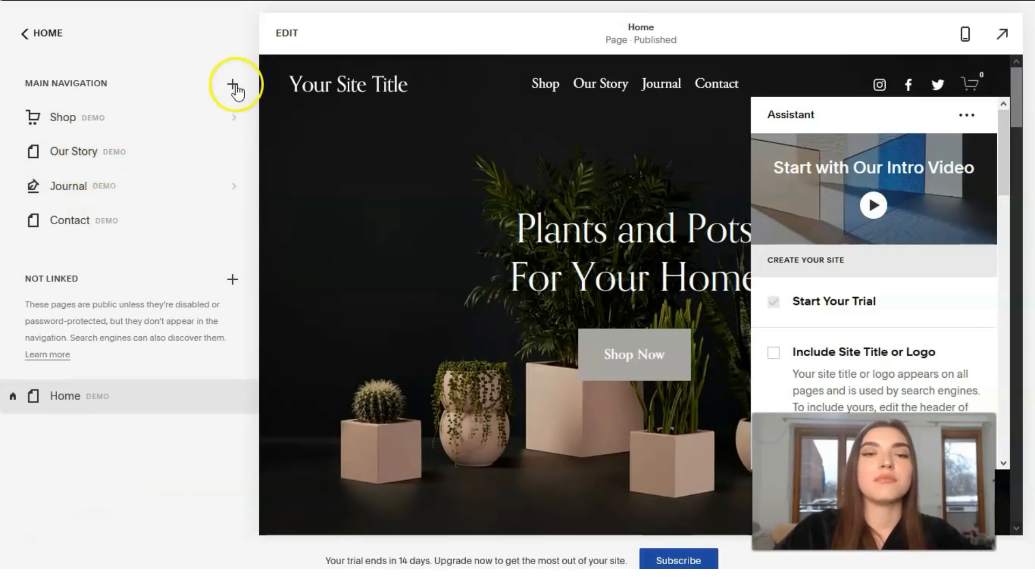
left_click(232, 87)
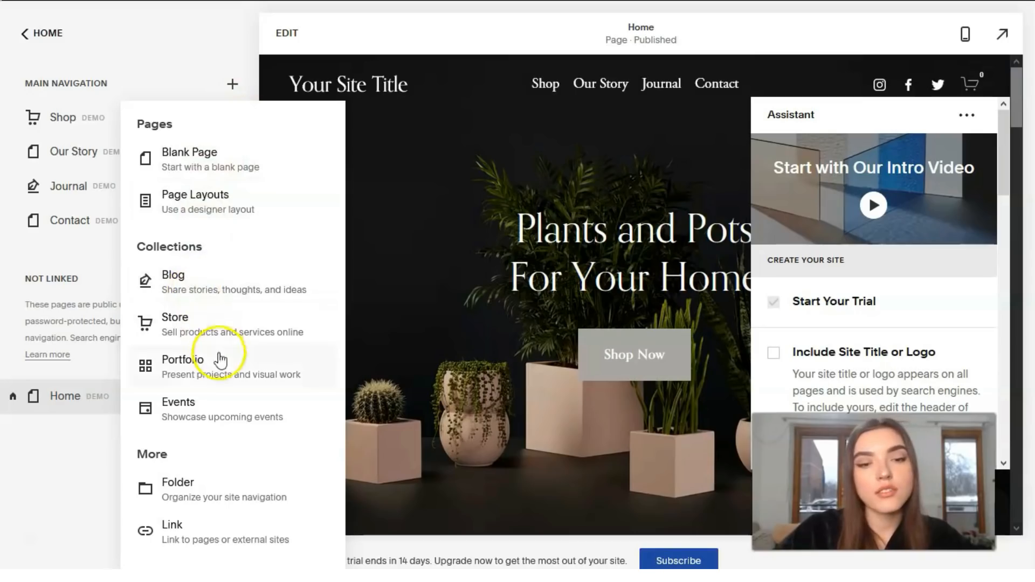
mouse_move(122, 107)
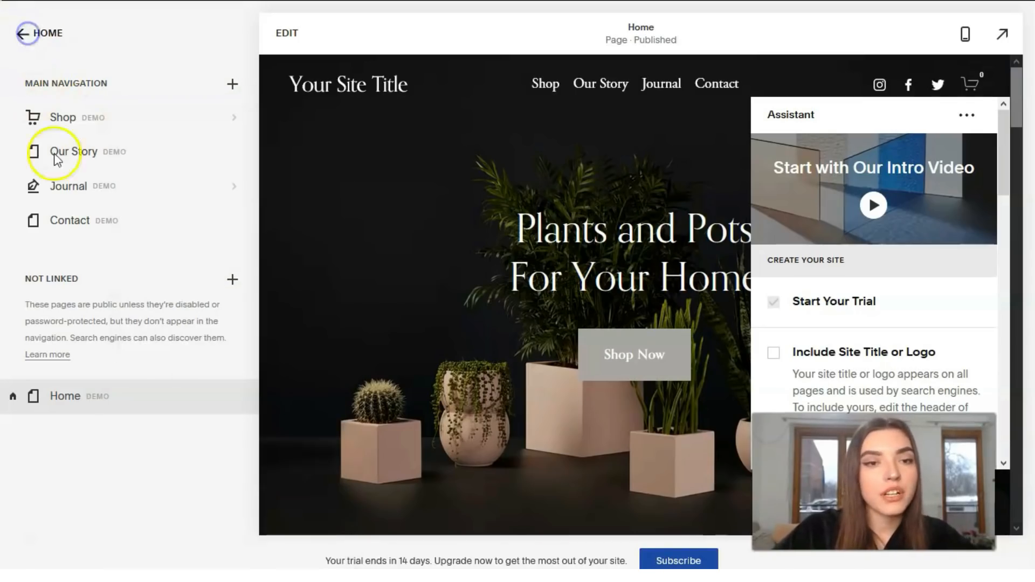
left_click(40, 33)
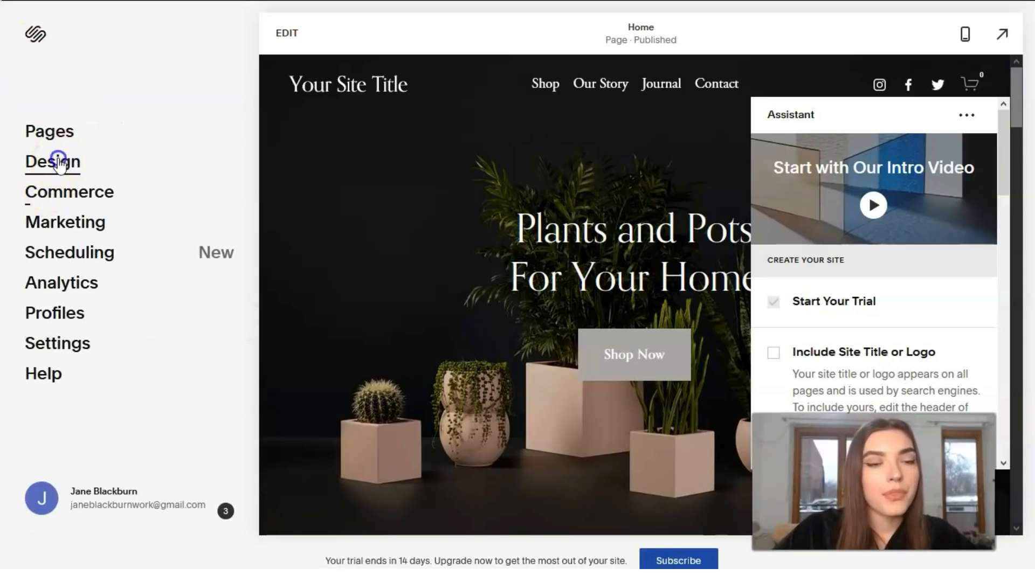
Step: Set the global heading style to 1.9em line height and a 3.3rem Heading 1, then save
left_click(53, 162)
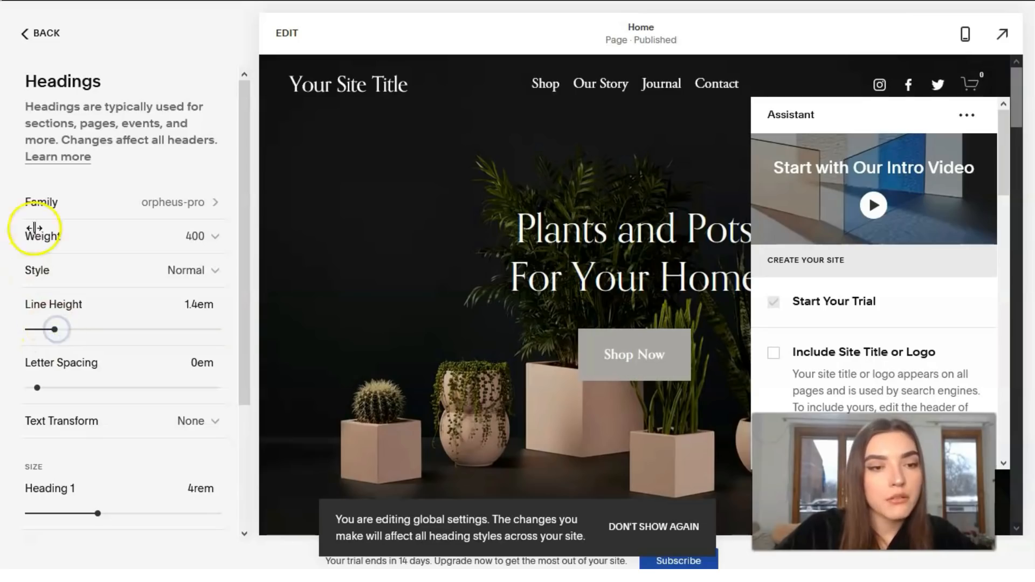
left_click_drag(57, 330, 66, 330)
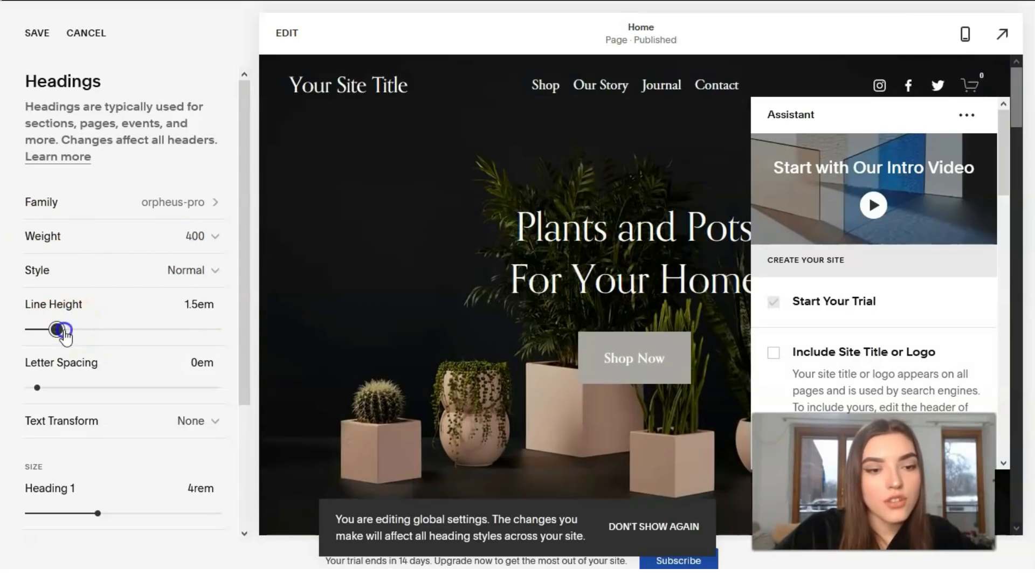
left_click_drag(53, 330, 65, 261)
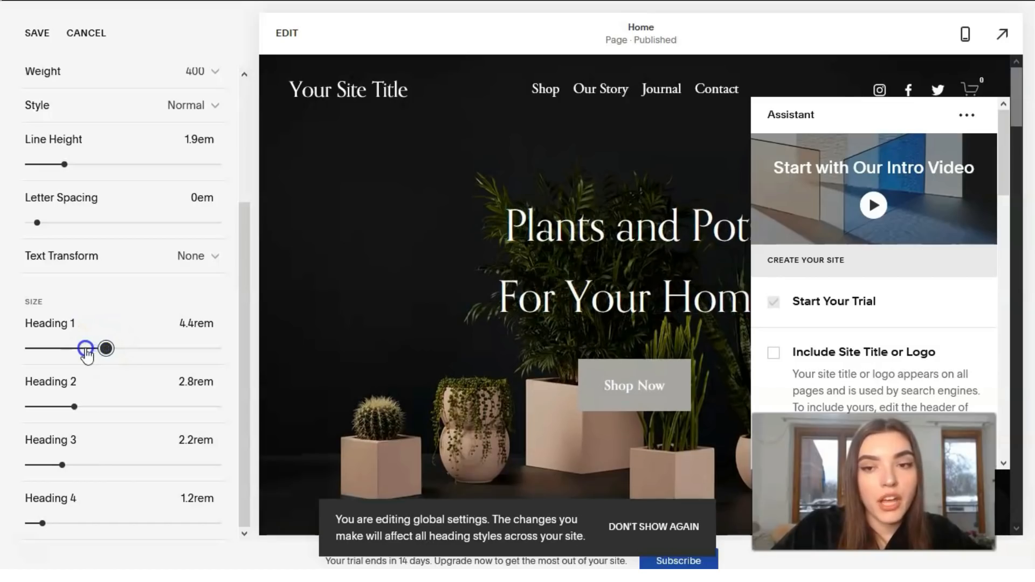
left_click_drag(86, 348, 64, 349)
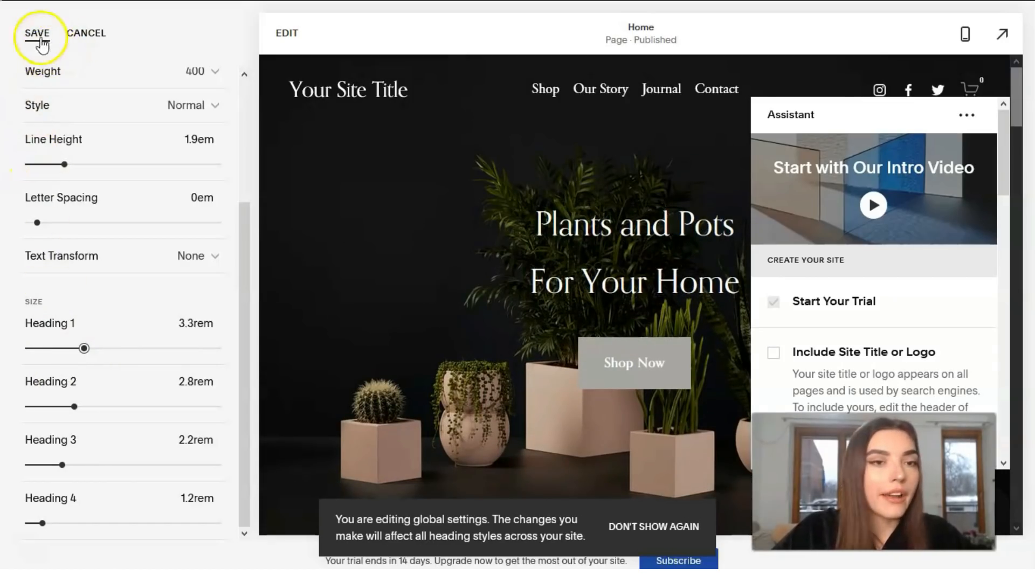
left_click(37, 33)
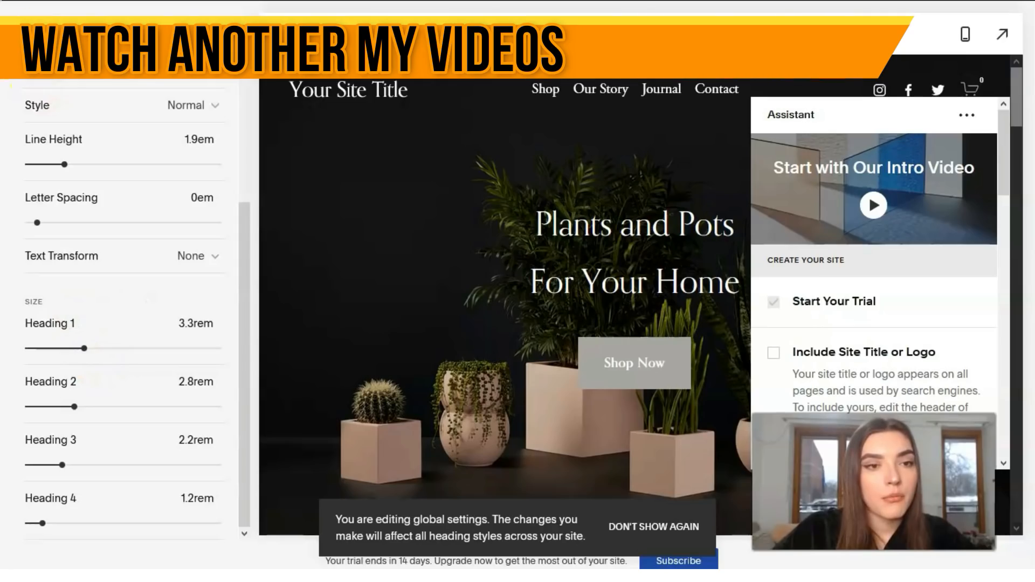
left_click(21, 33)
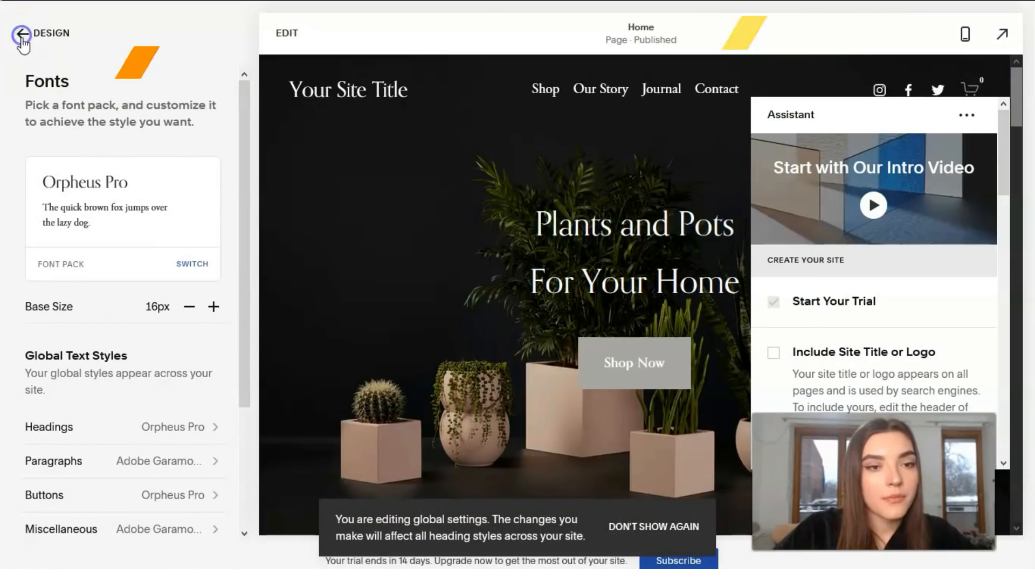
Step: Review the Colors palette in Design settings and return to the Home menu
left_click(22, 33)
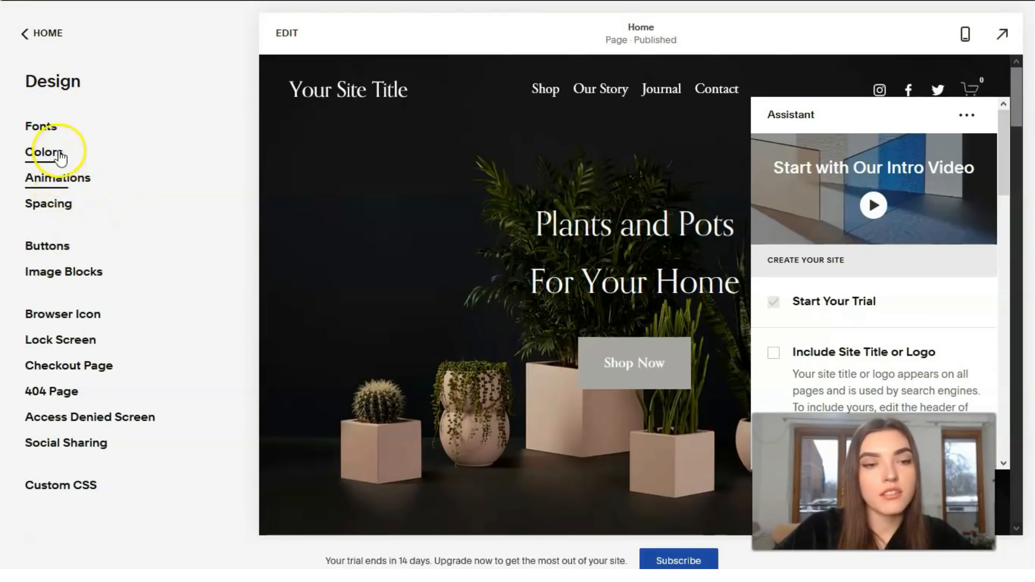
left_click(43, 151)
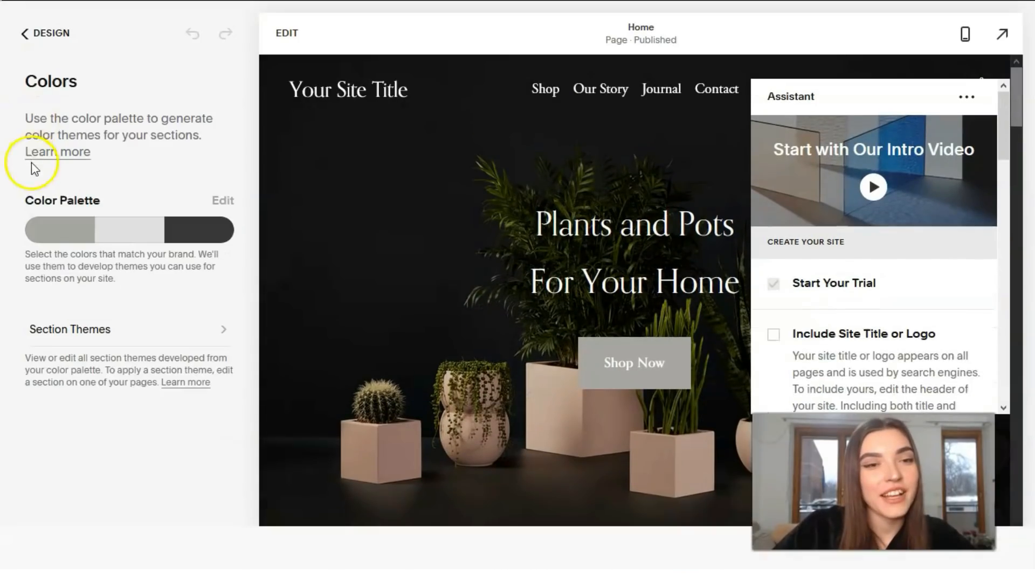
left_click(28, 33)
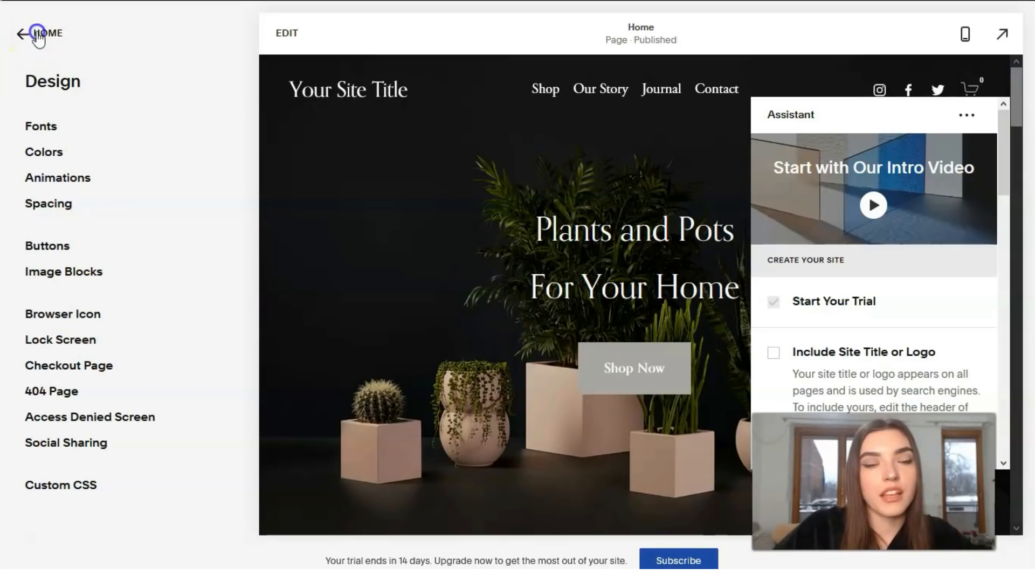
left_click(31, 33)
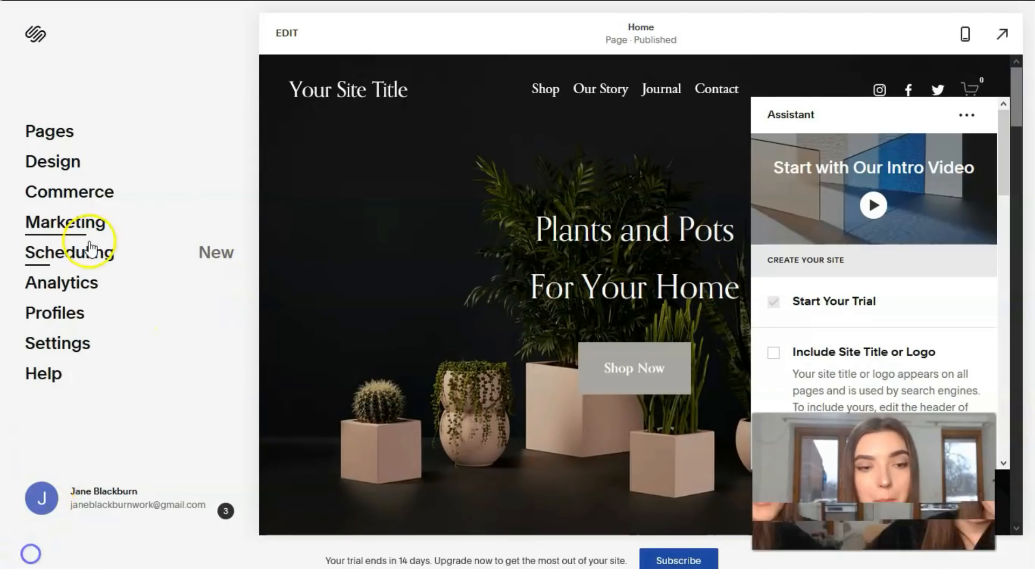
Step: Show the Marketing tools list from the Home menu
left_click(65, 222)
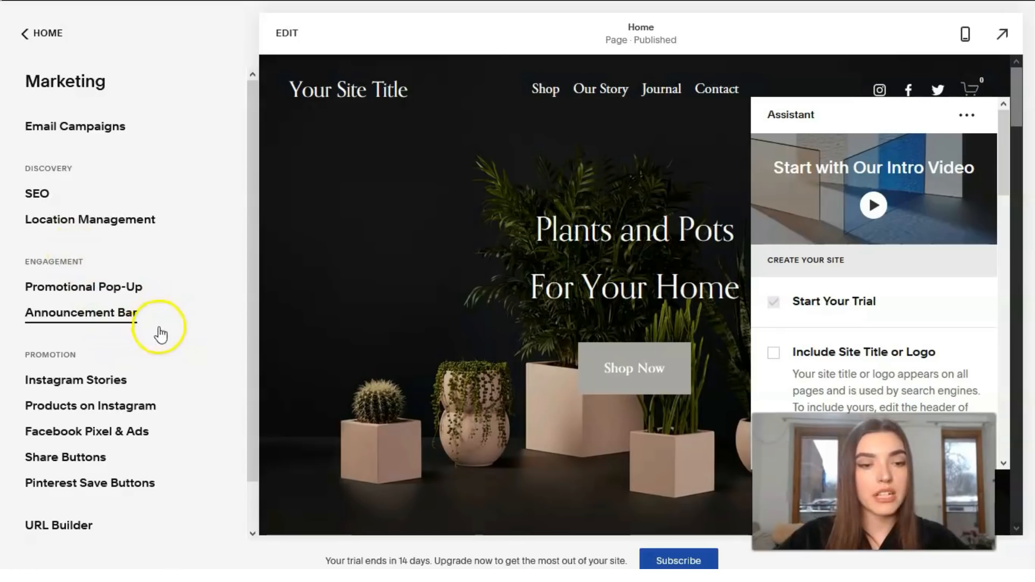
mouse_move(173, 423)
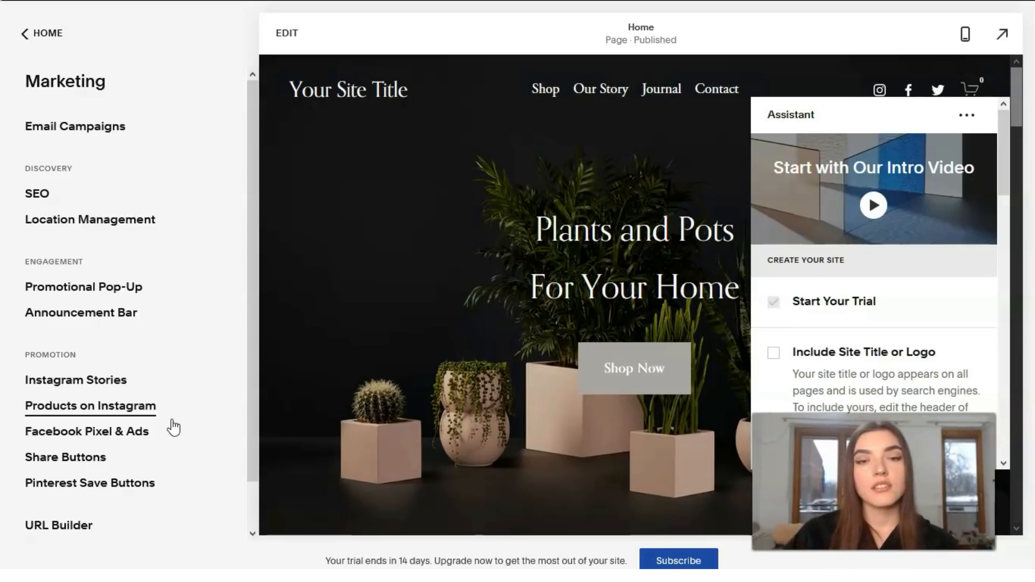
mouse_move(116, 286)
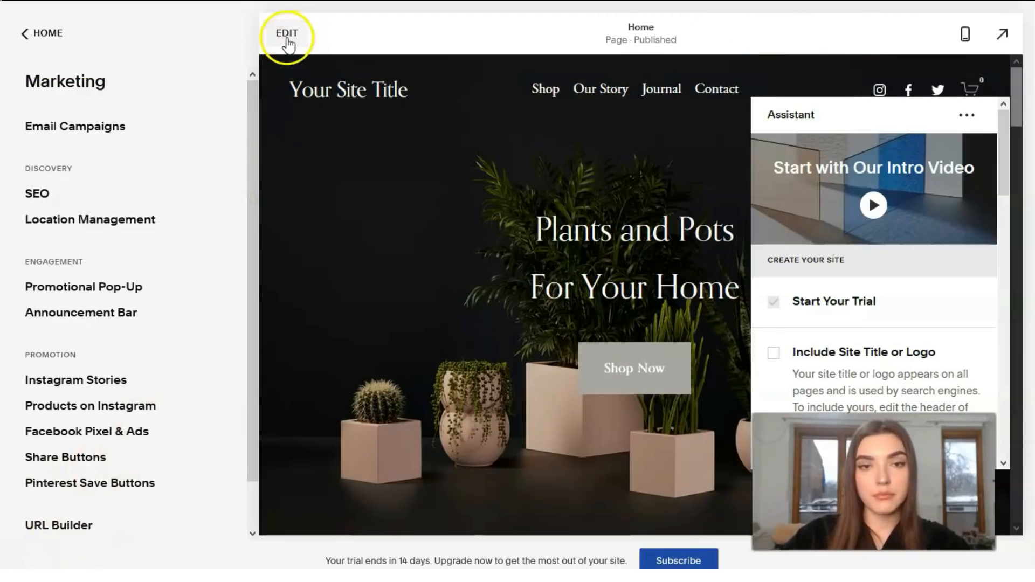
Step: Switch the Home page into full-page editing mode
left_click(286, 34)
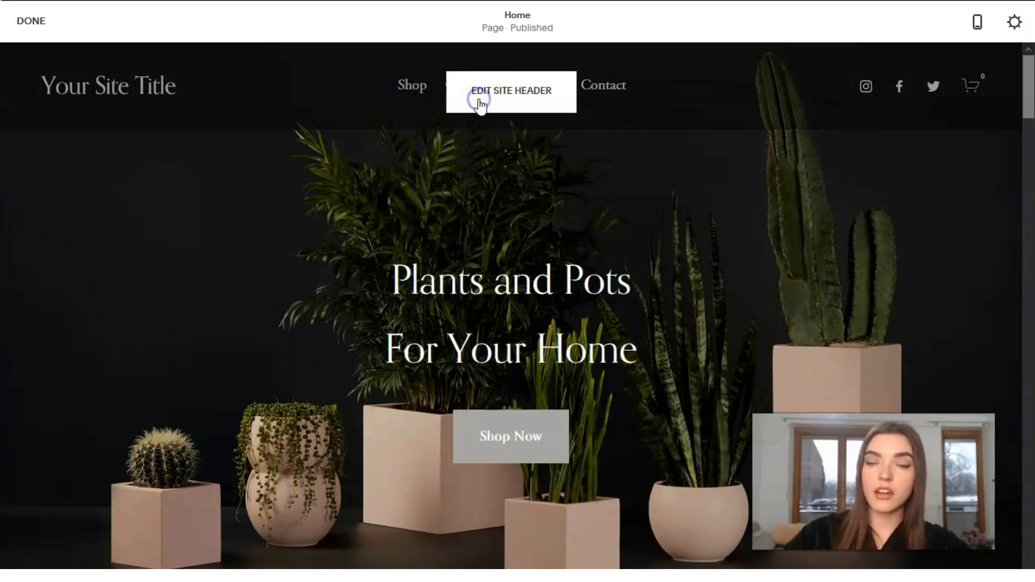
Step: Turn on the Get Started button in the site header's Elements
left_click(510, 91)
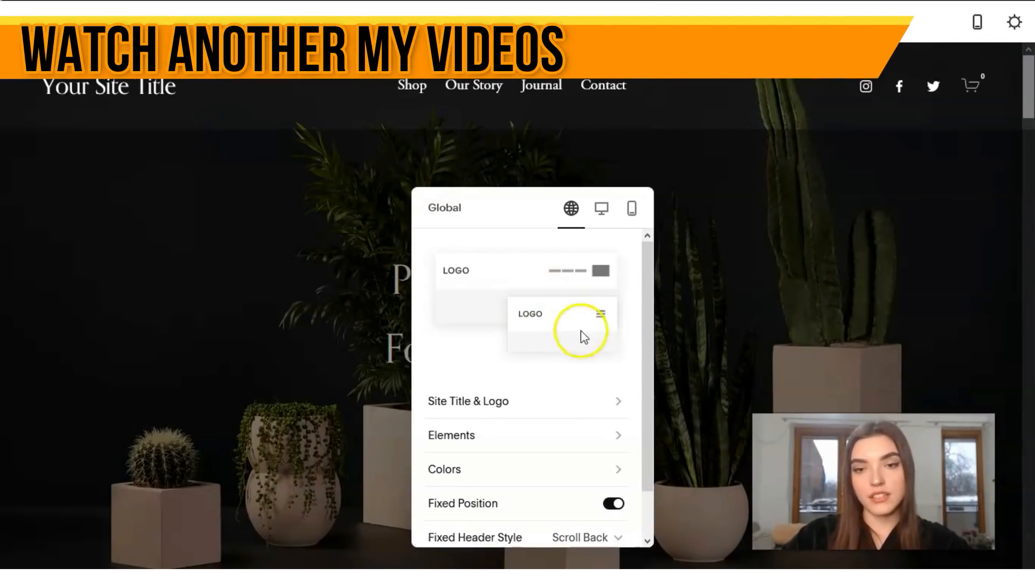
mouse_move(584, 370)
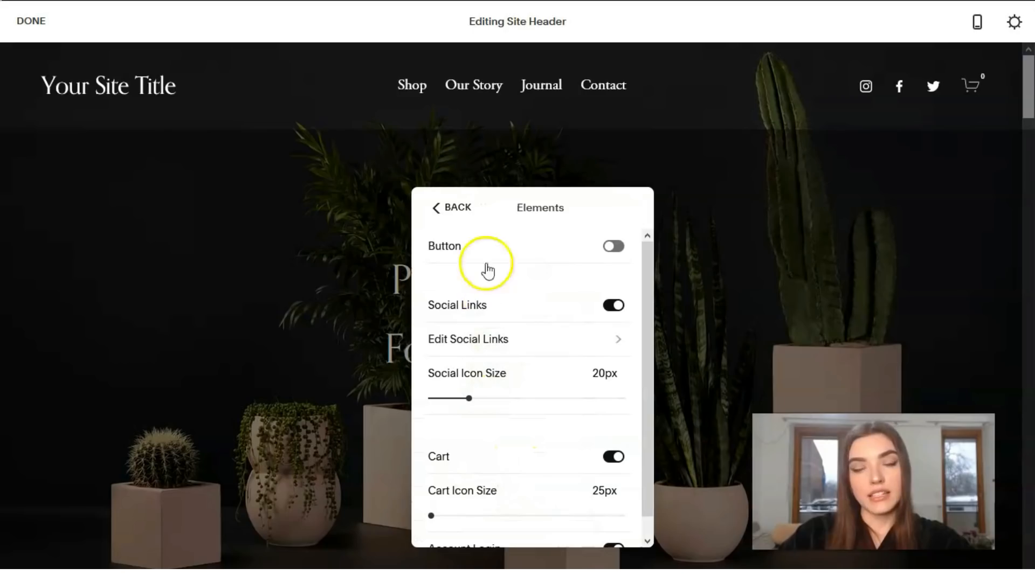
left_click(612, 246)
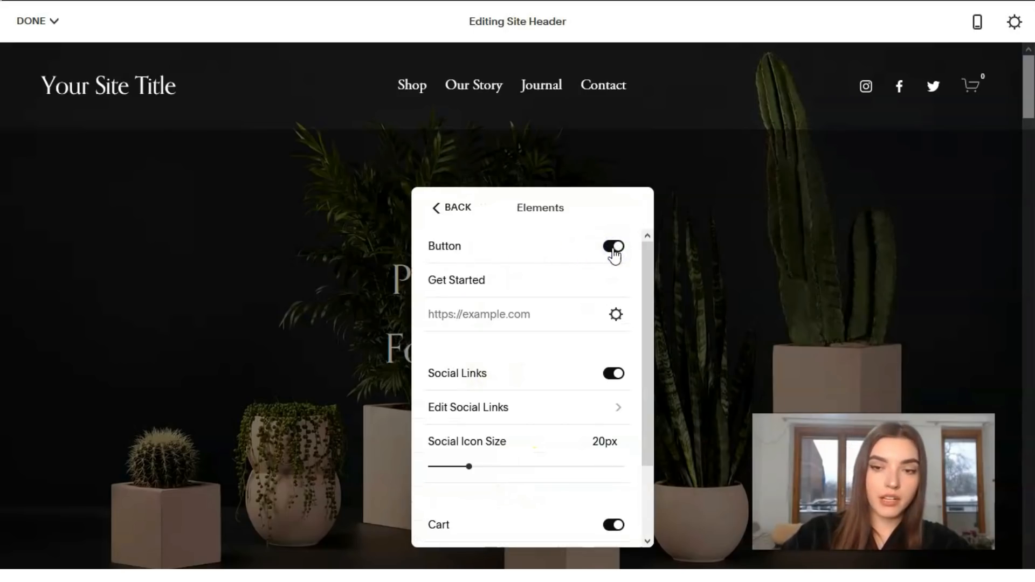
left_click(613, 246)
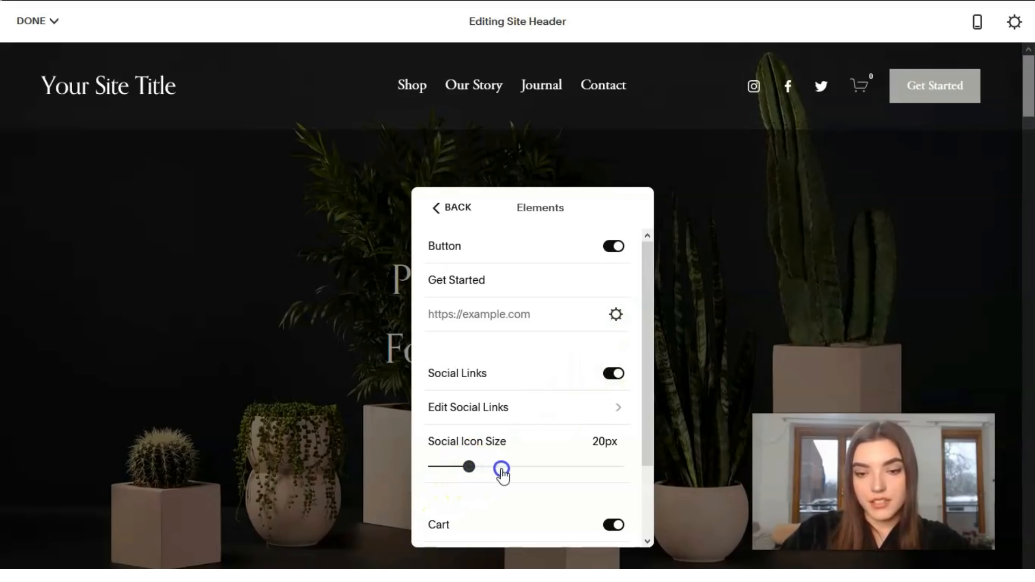
Step: Enlarge the header social icons to 28px and finish header editing
left_click_drag(469, 467, 494, 467)
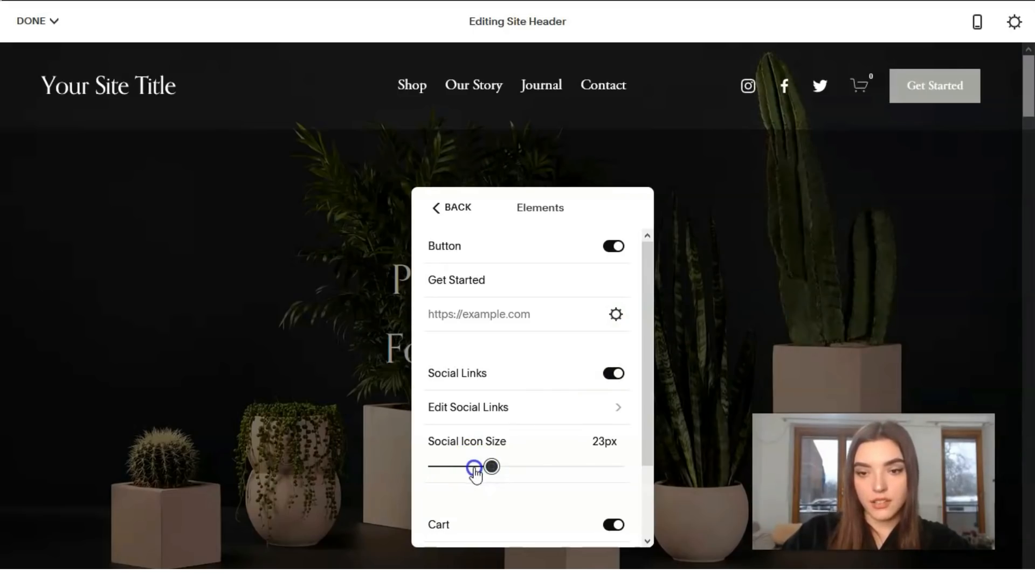
left_click_drag(473, 467, 532, 467)
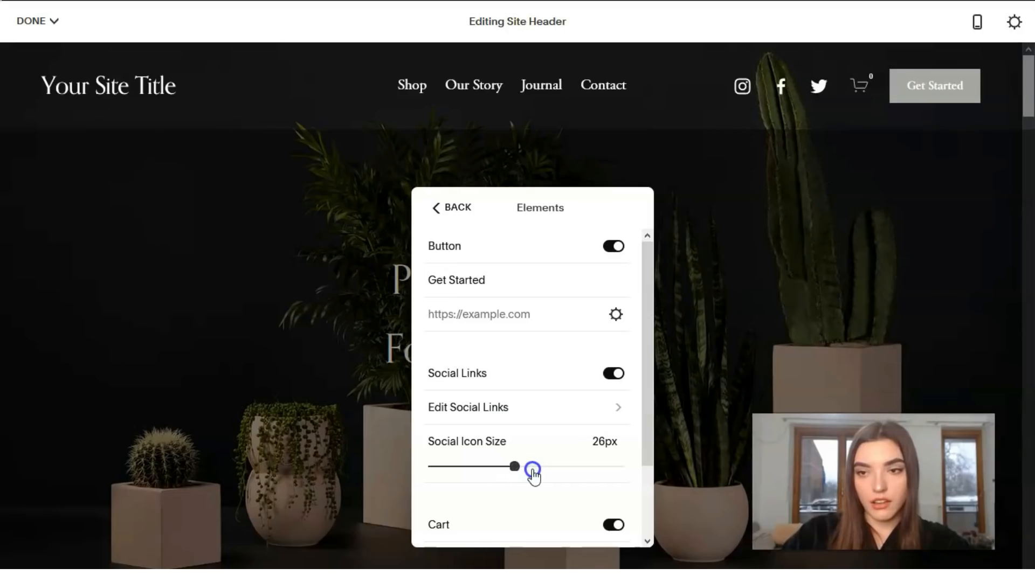
left_click_drag(516, 467, 531, 467)
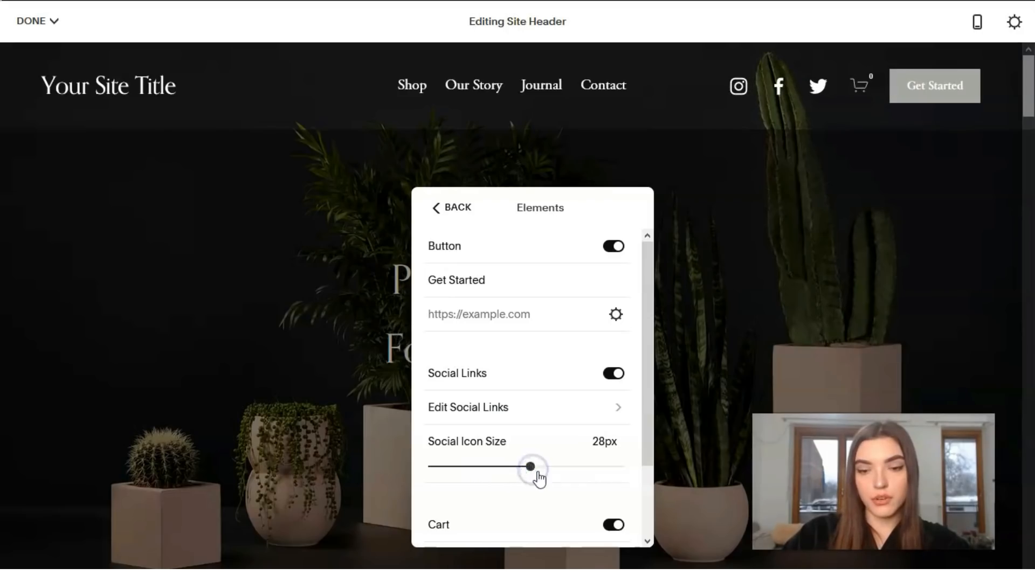
left_click(451, 207)
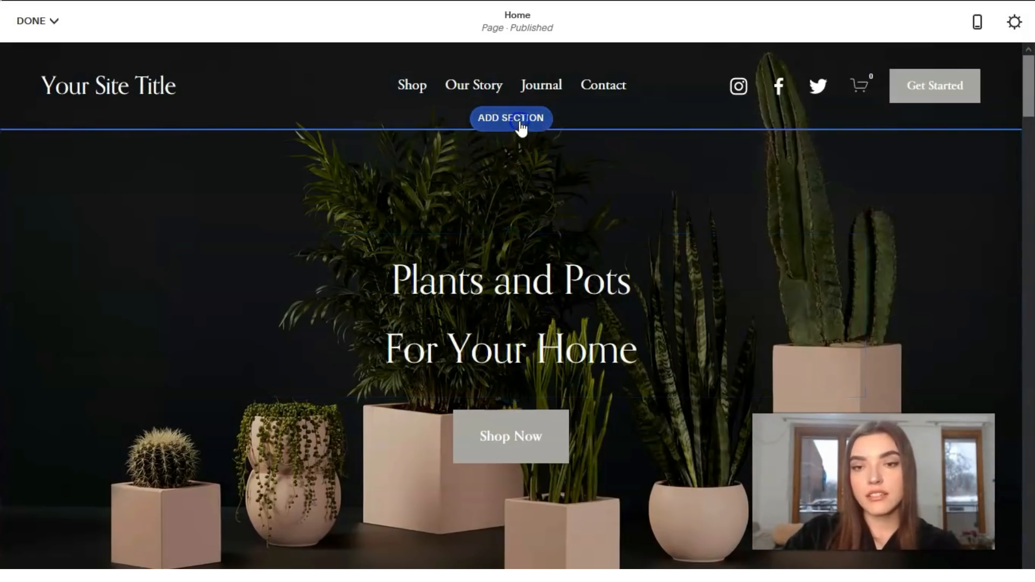
Step: Add a new section below the header and browse the Video layouts
left_click(510, 119)
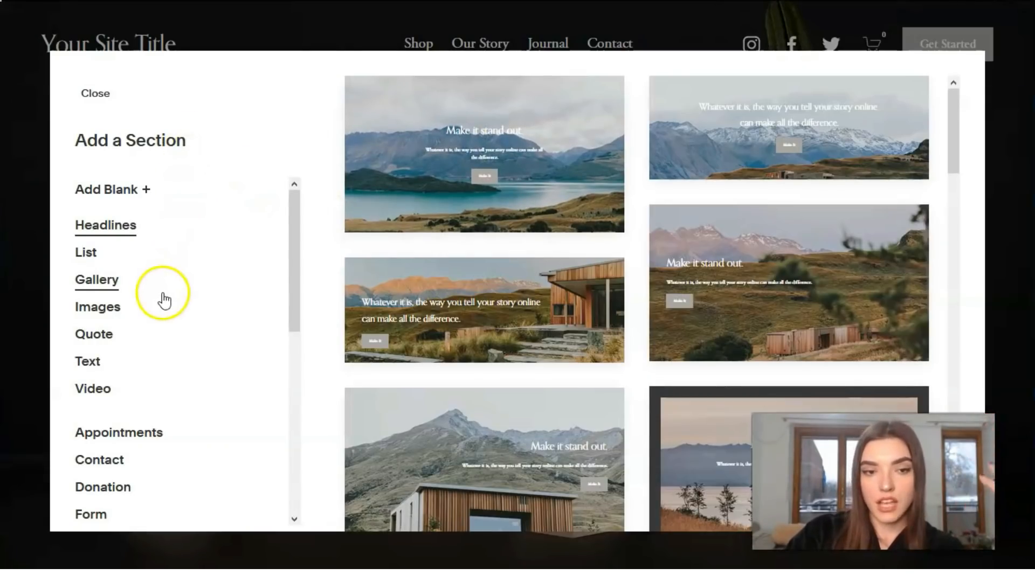
mouse_move(116, 250)
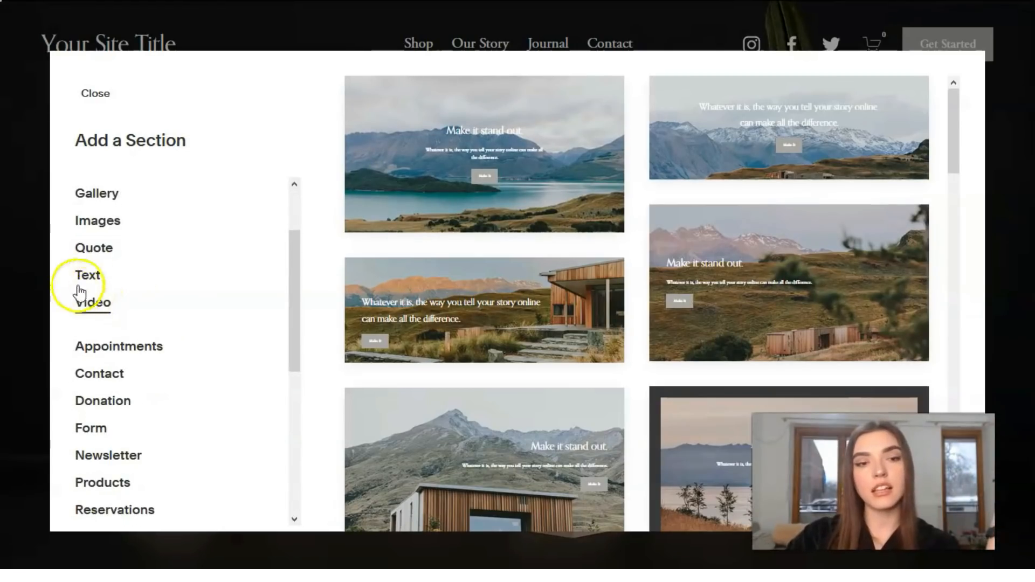
scroll("down", 3)
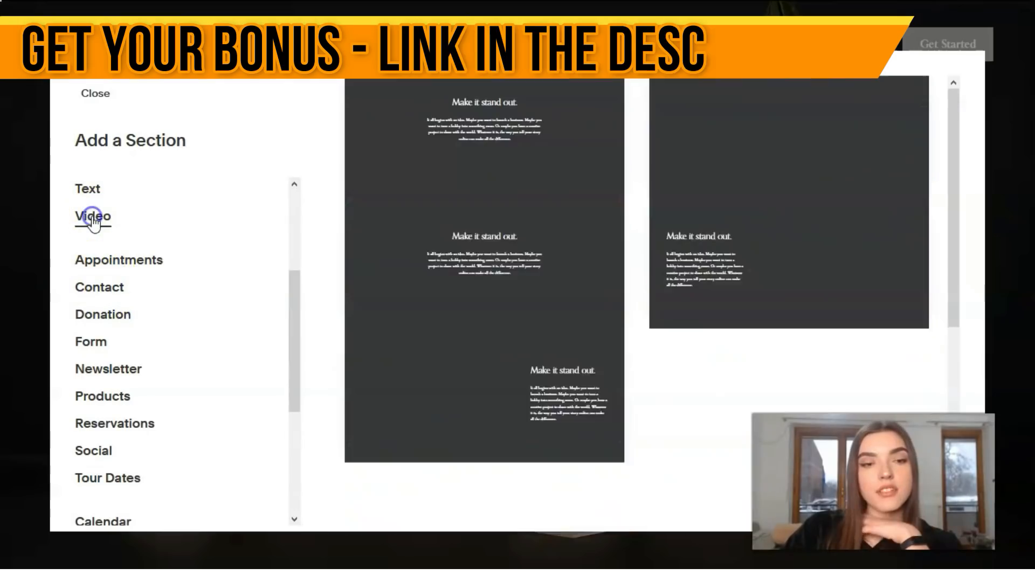
left_click(92, 216)
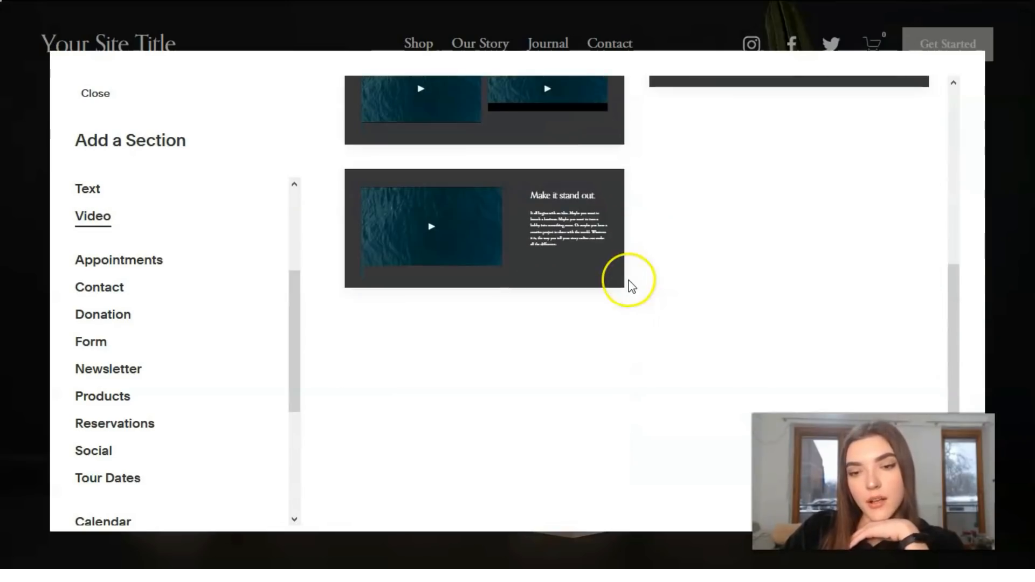
scroll("down", 3)
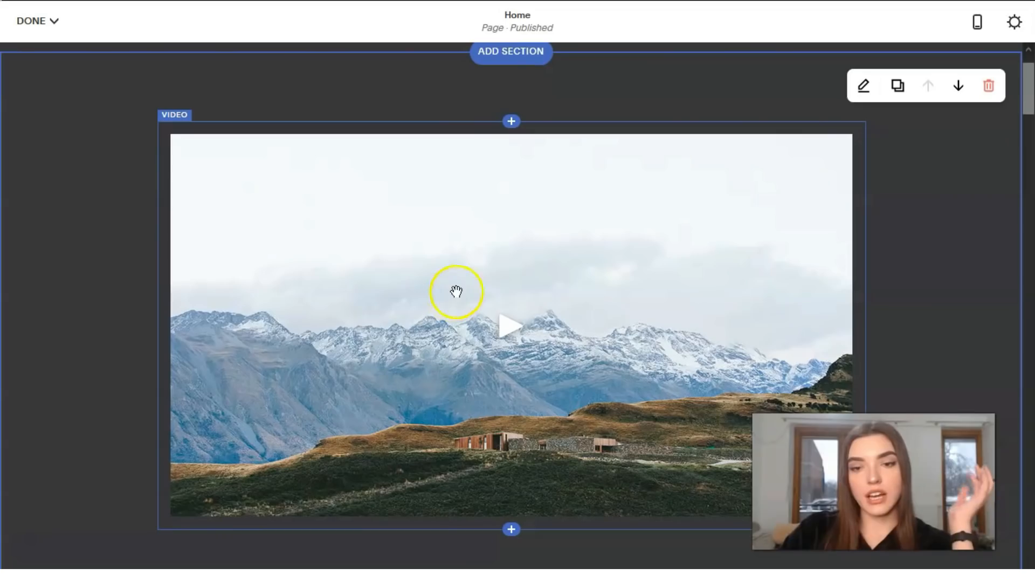
mouse_move(733, 281)
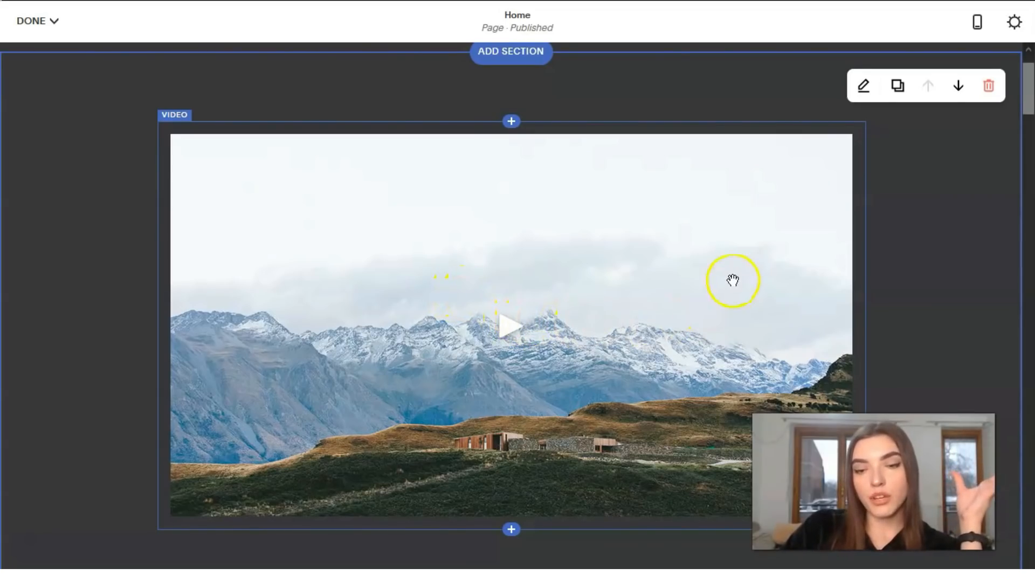
Step: Shrink the video section's height and centre its content horizontally
scroll("down", 3)
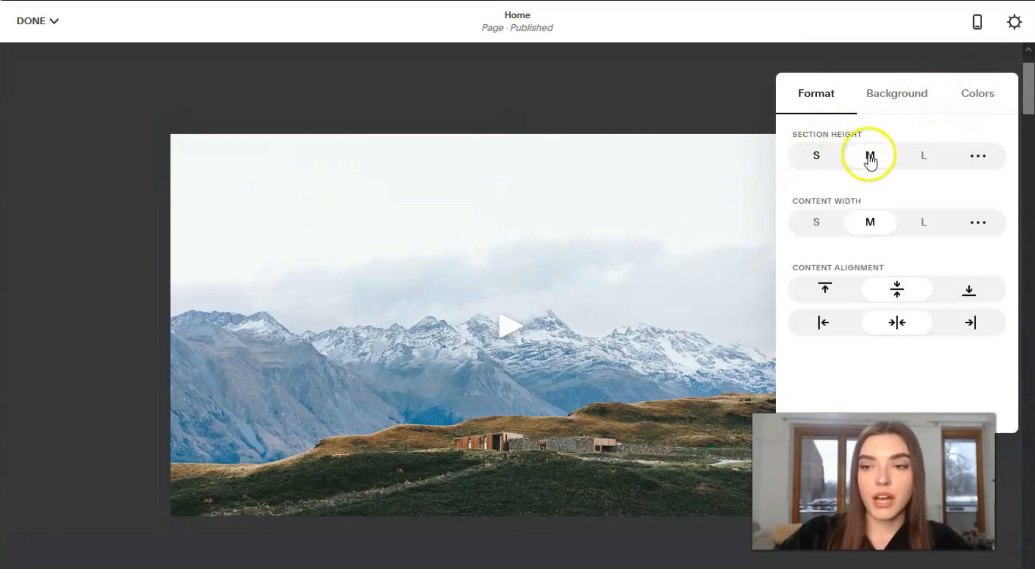
left_click(817, 155)
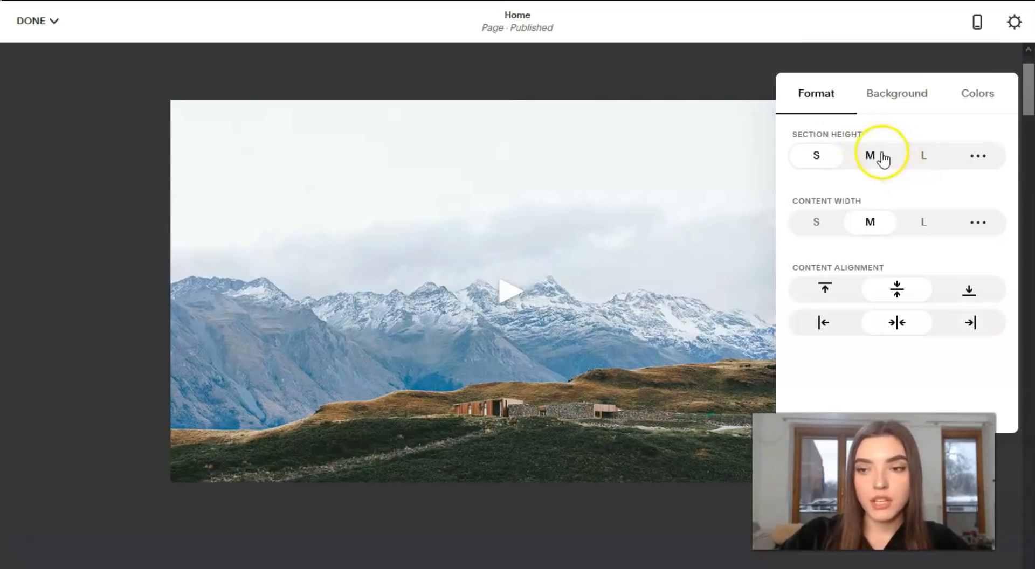
left_click(816, 156)
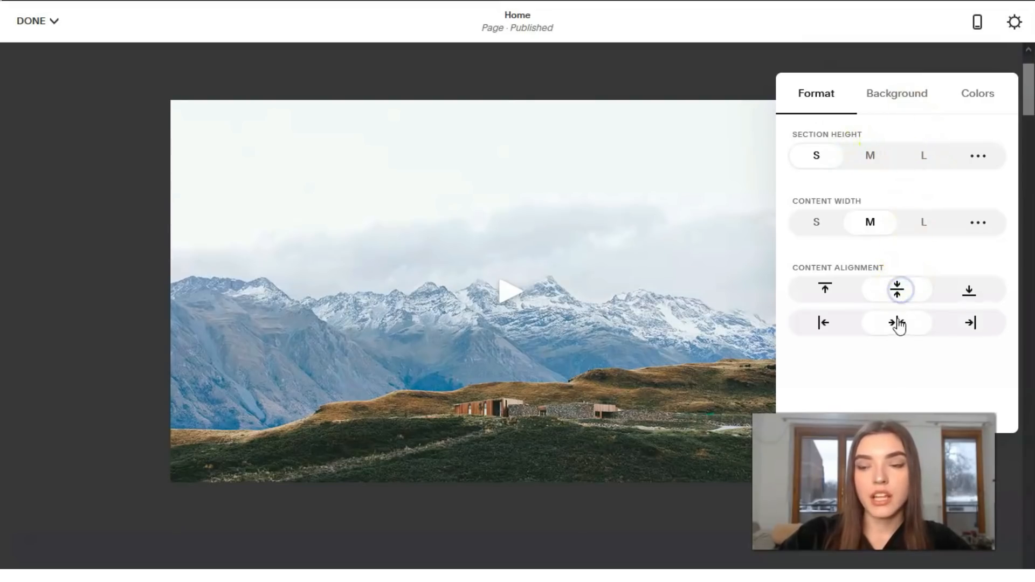
left_click(824, 322)
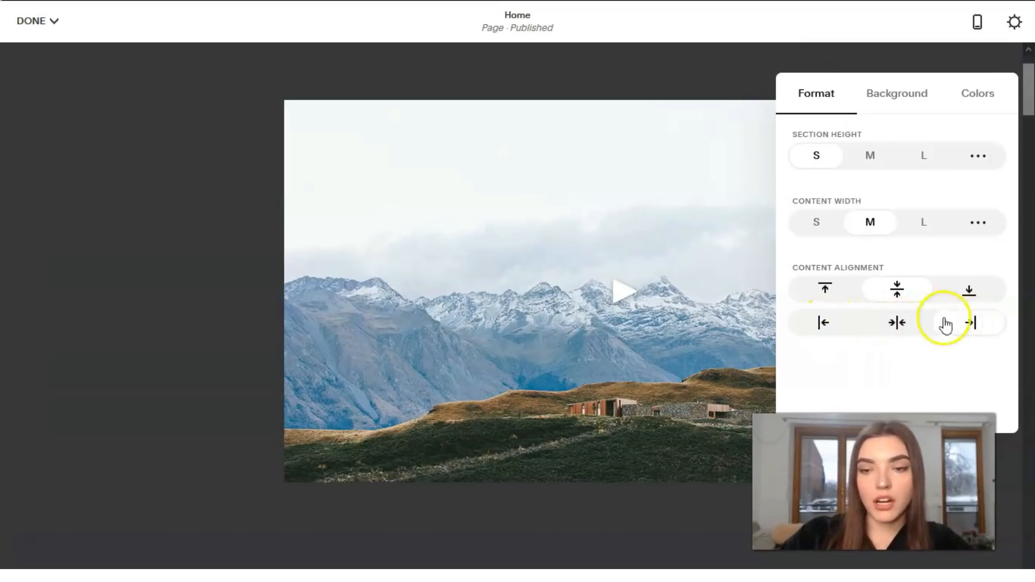
left_click(897, 323)
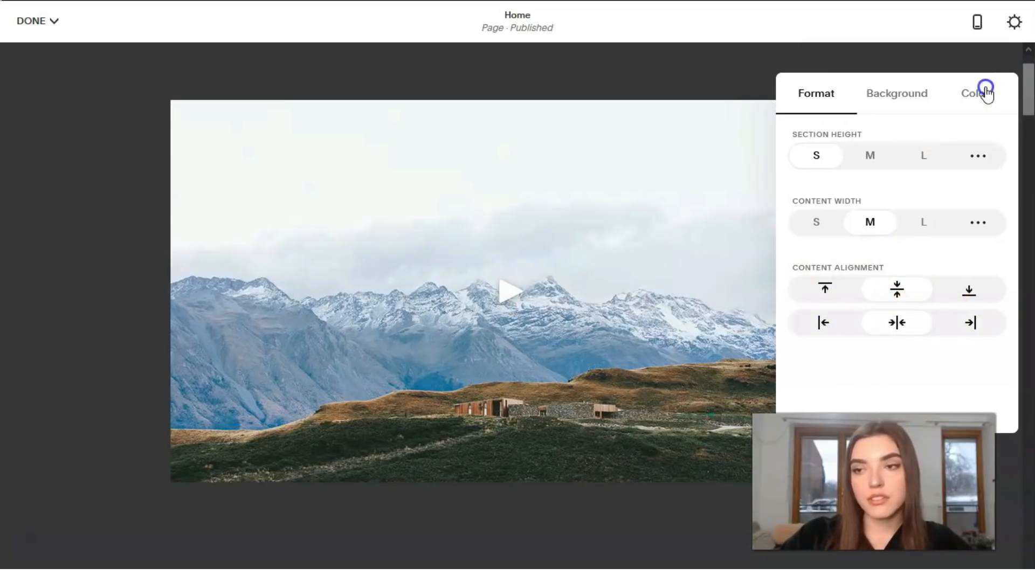
Step: Try Light Bold and Accent Dark themes, then settle on Black Bold for the section
left_click(978, 93)
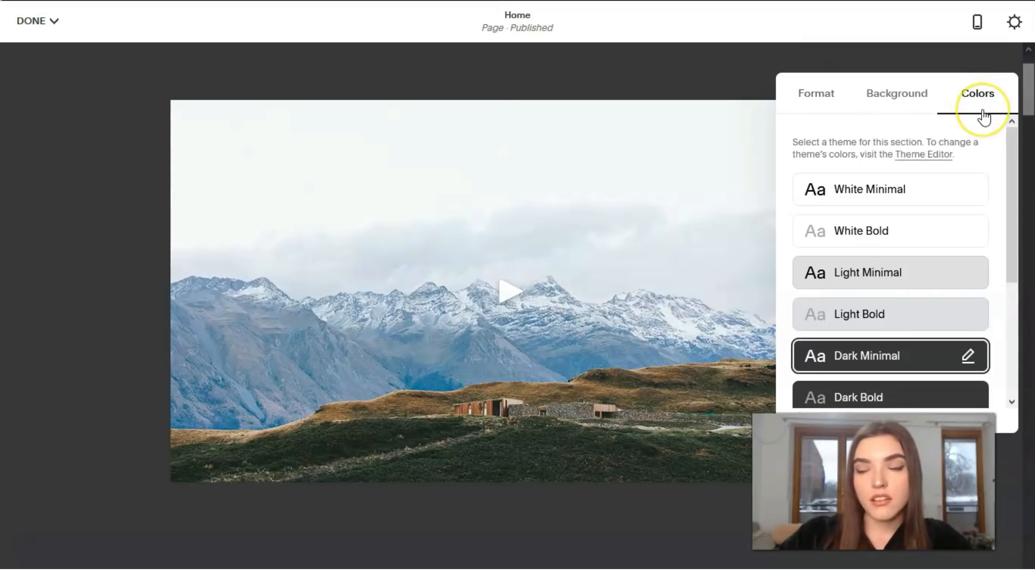
left_click(890, 272)
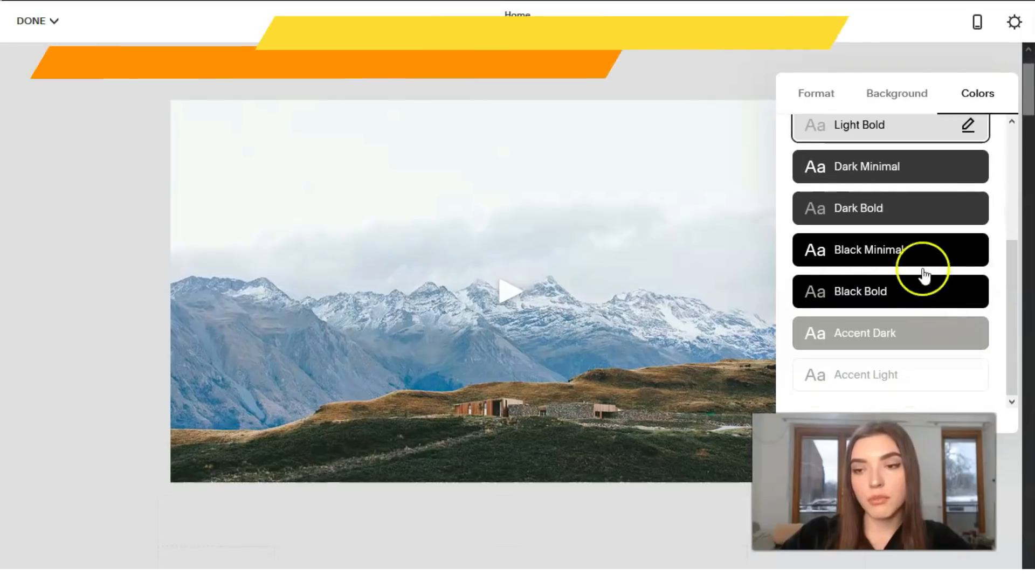
left_click(890, 292)
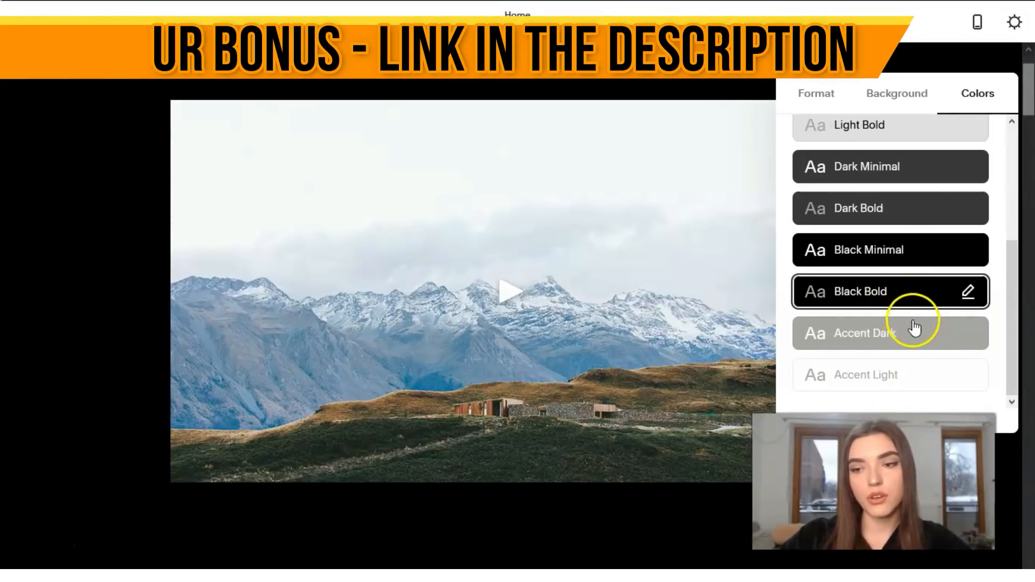
left_click(890, 333)
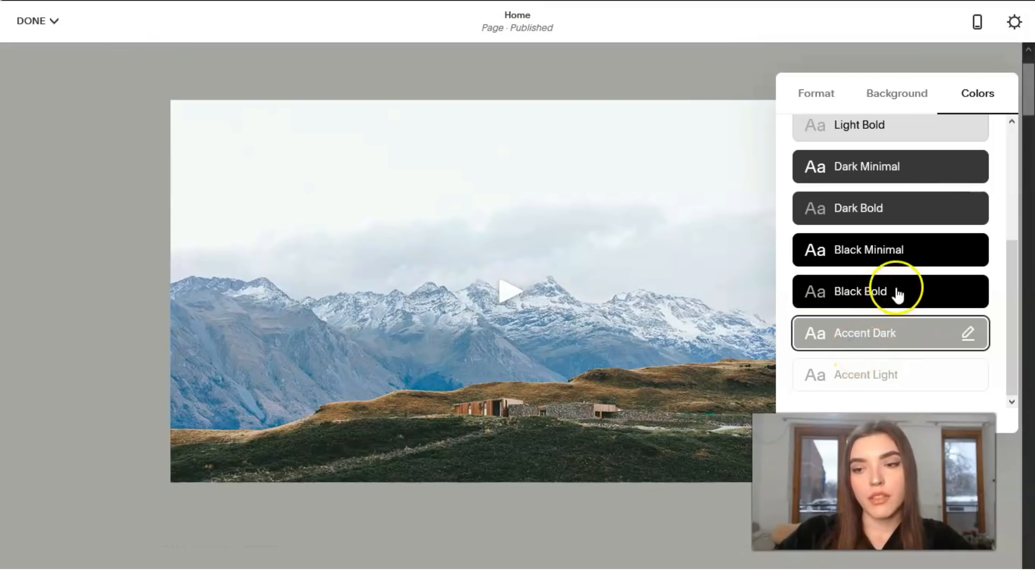
left_click(889, 292)
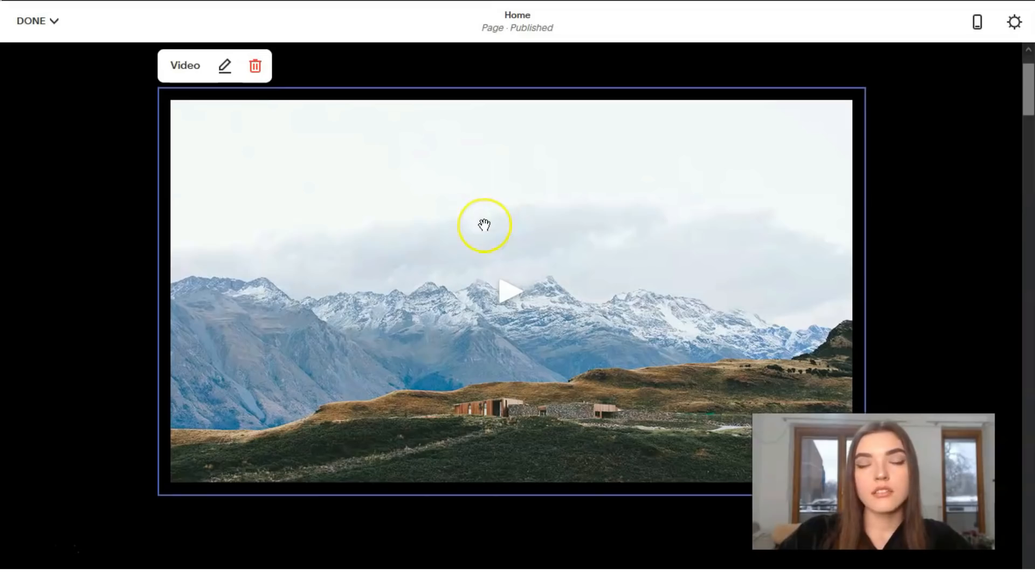
mouse_move(230, 117)
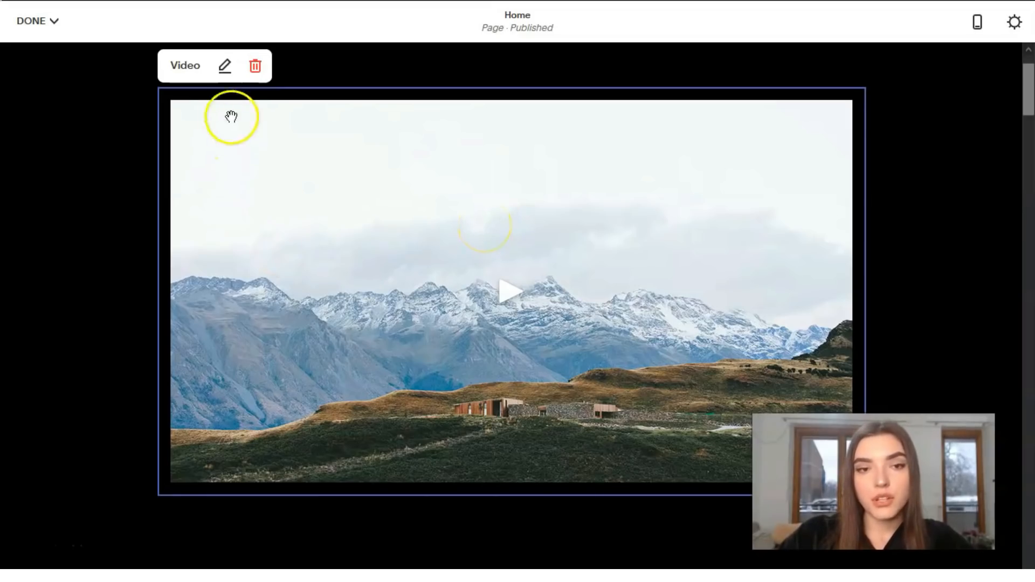
Step: Remove the mountain video section so the plants hero sits directly under the header
left_click(225, 66)
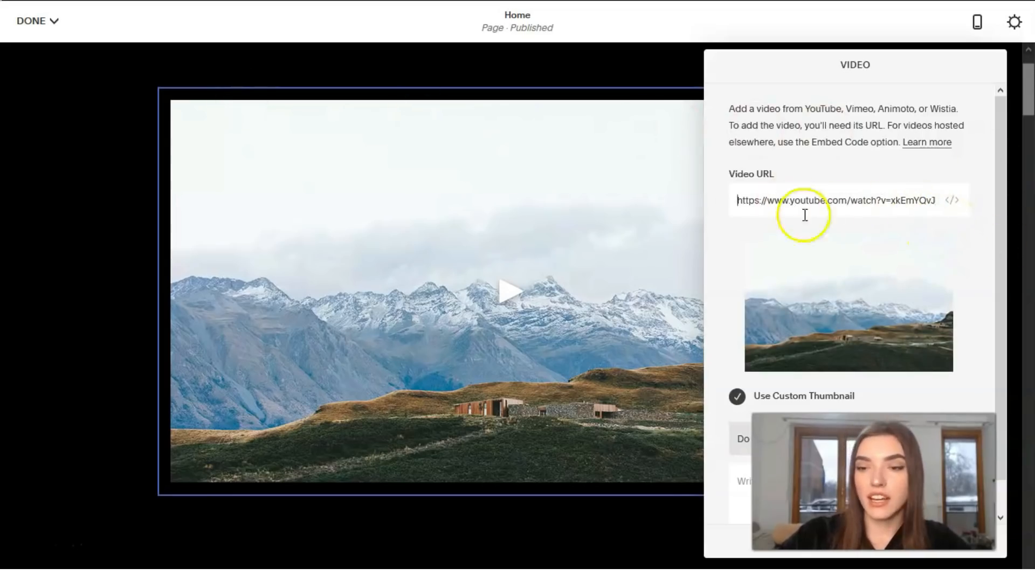
scroll("down", 3)
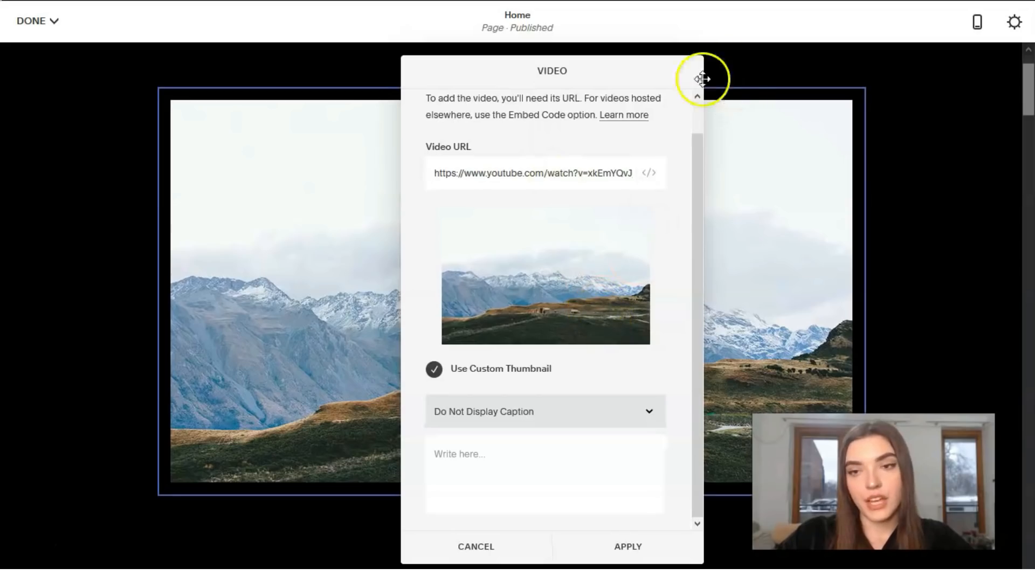
left_click(626, 546)
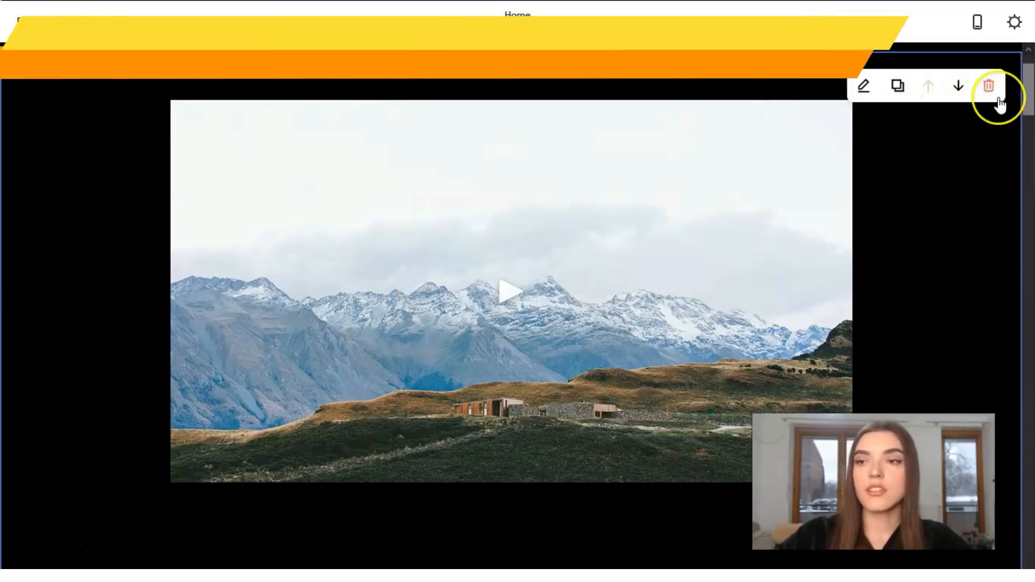
mouse_move(989, 86)
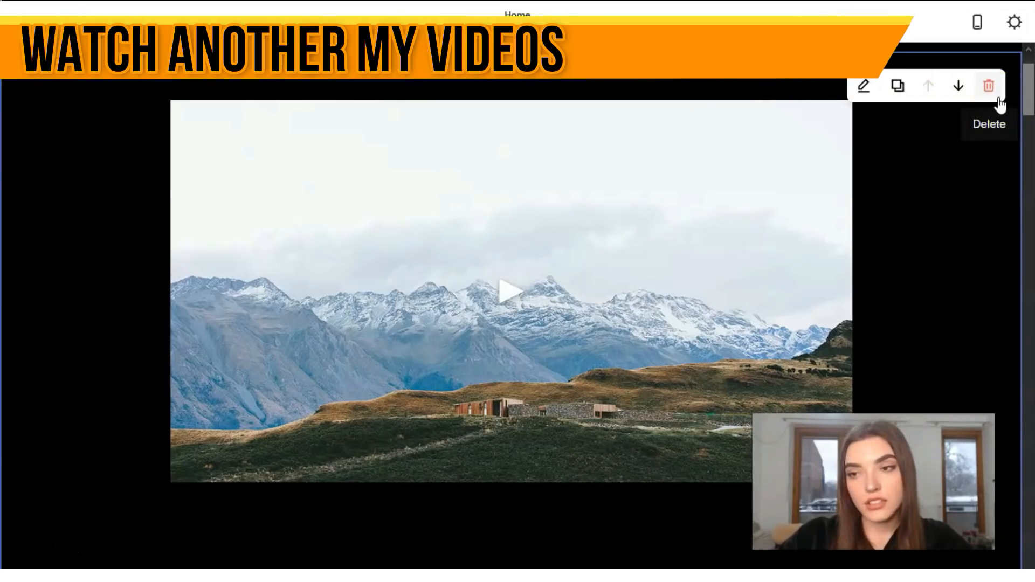
left_click(989, 86)
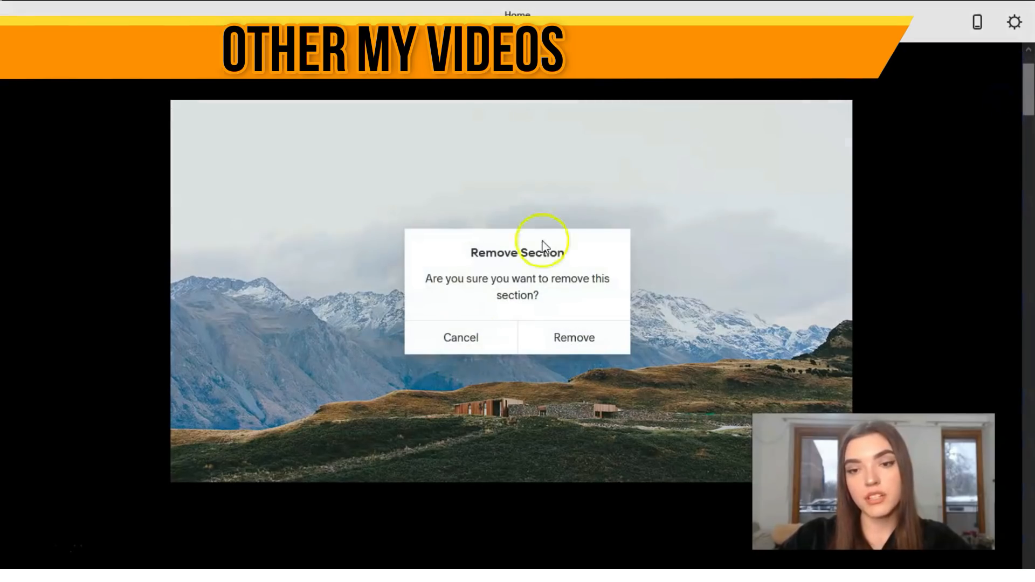
left_click(573, 338)
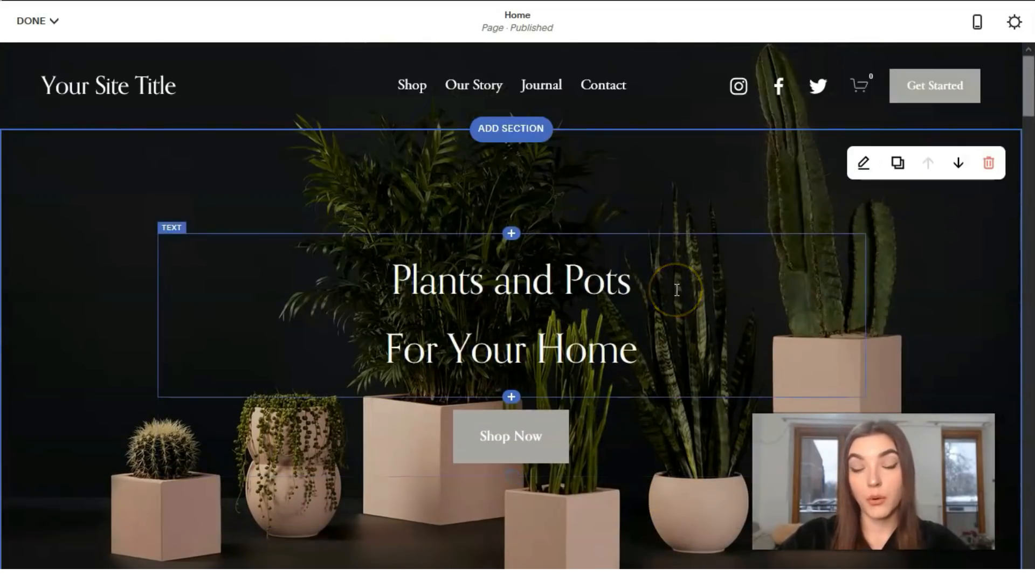
Step: Try Paragraph 3 and Heading 1 on the hero heading, then settle on Heading 2
scroll("down", 3)
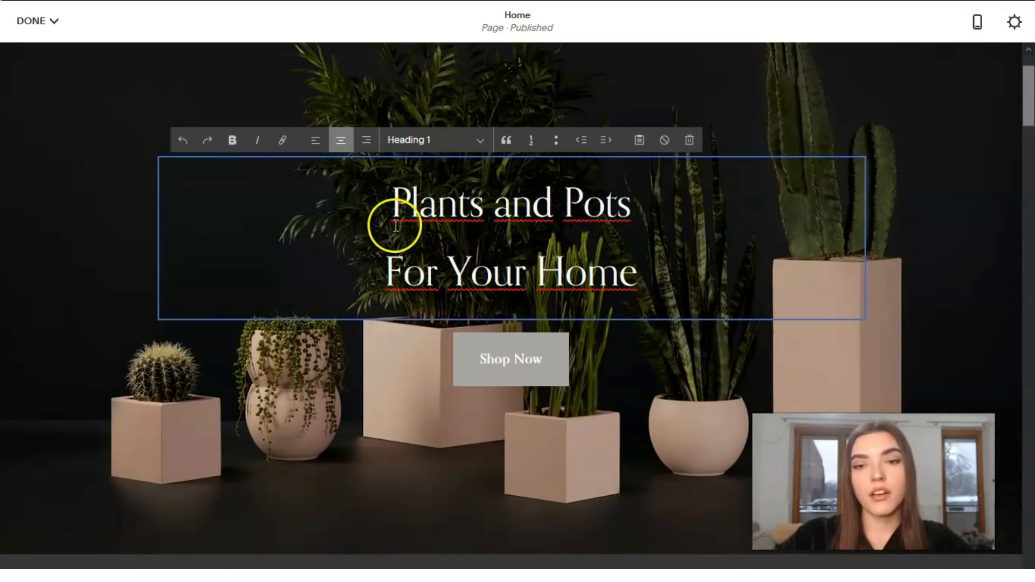
mouse_move(629, 244)
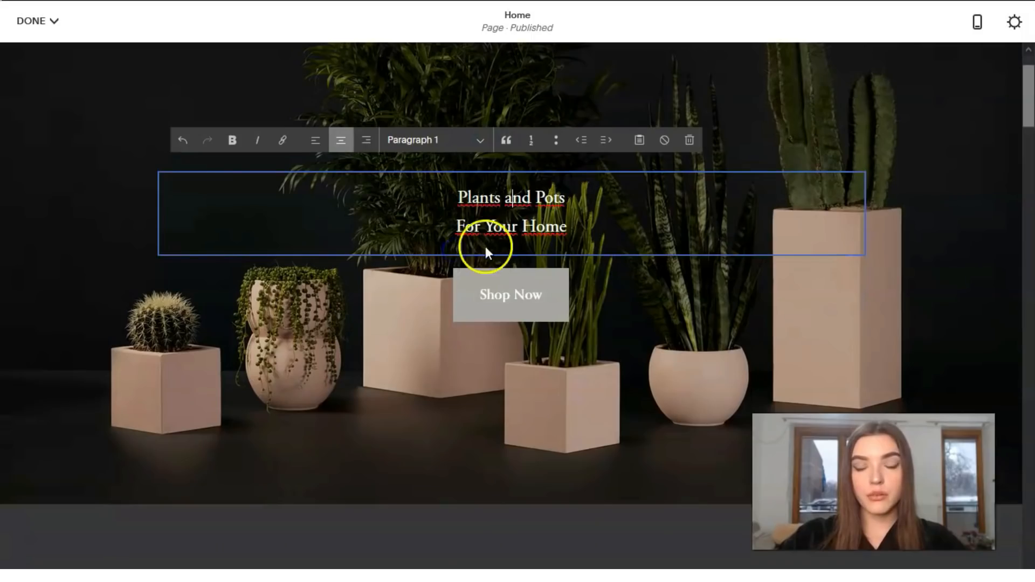
left_click(479, 139)
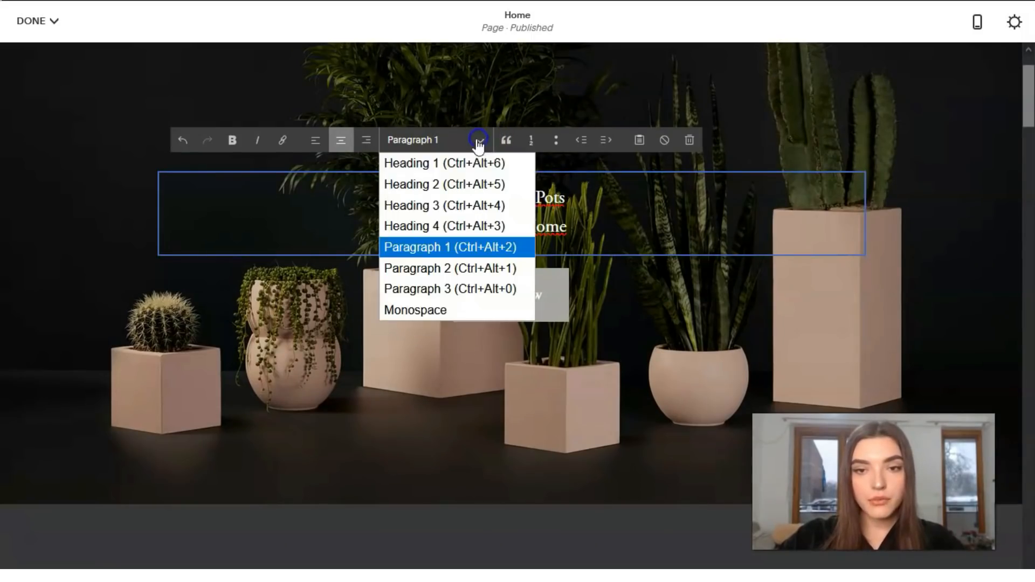
left_click(449, 289)
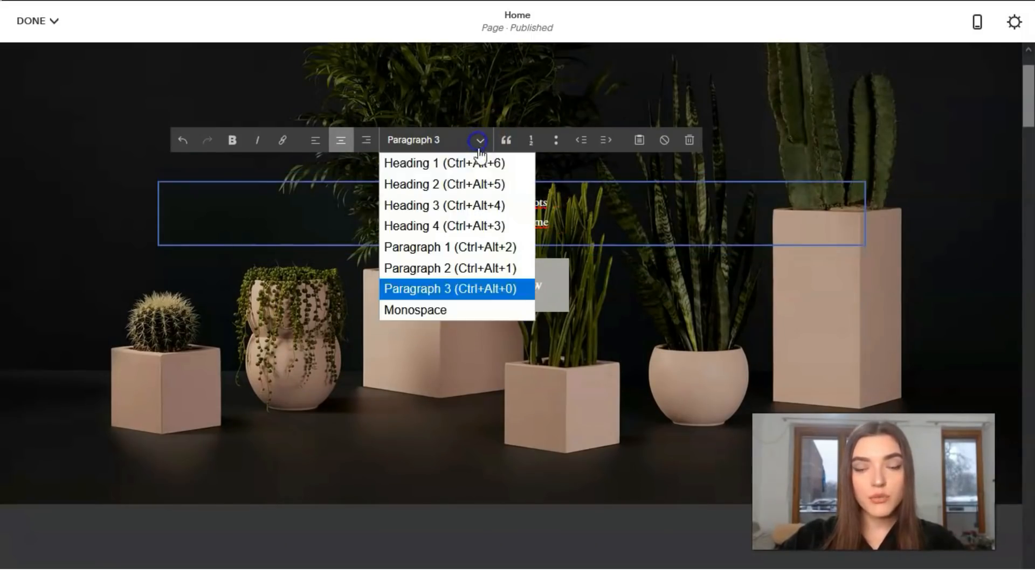
left_click(416, 163)
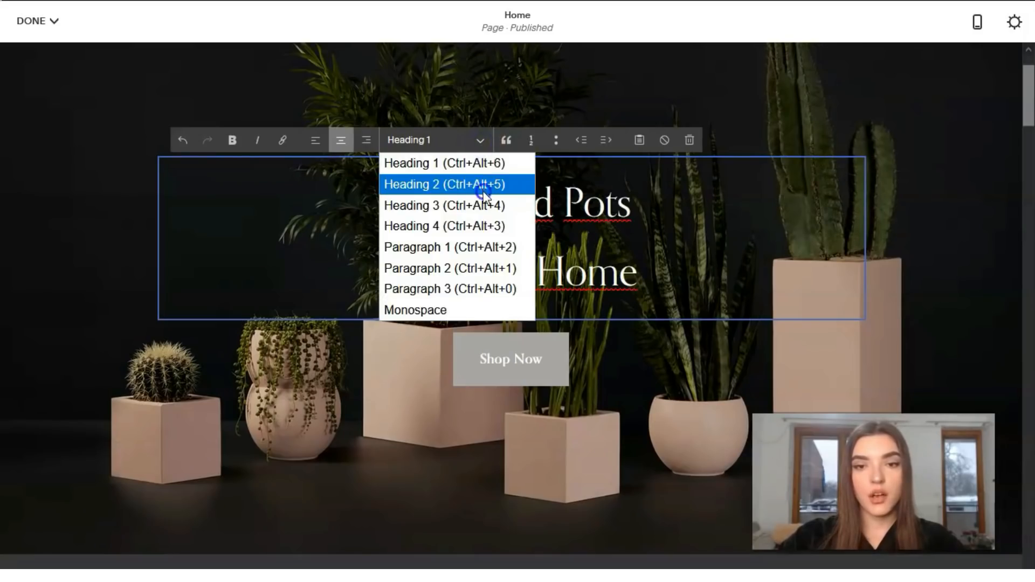
left_click(443, 184)
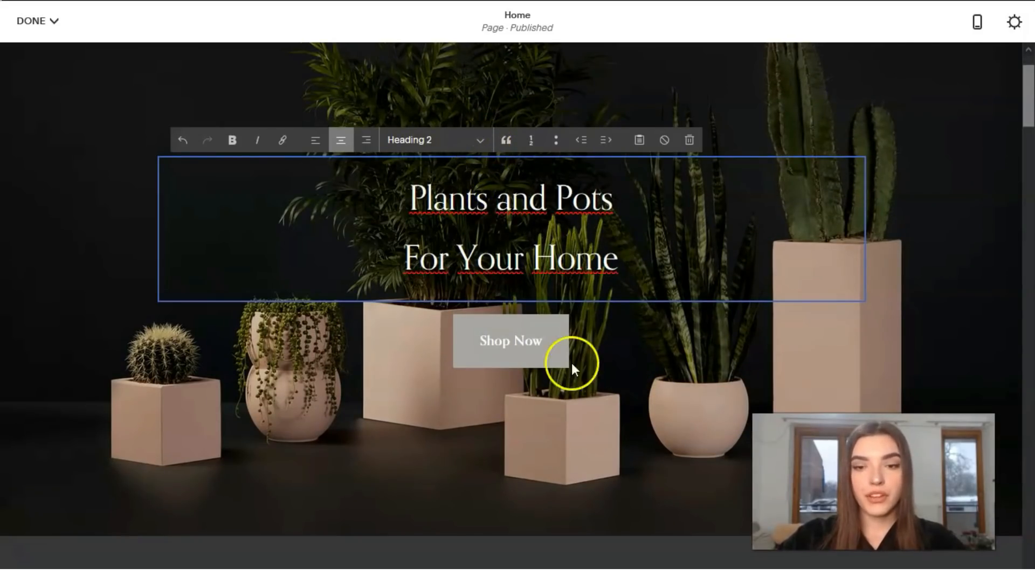
left_click(511, 341)
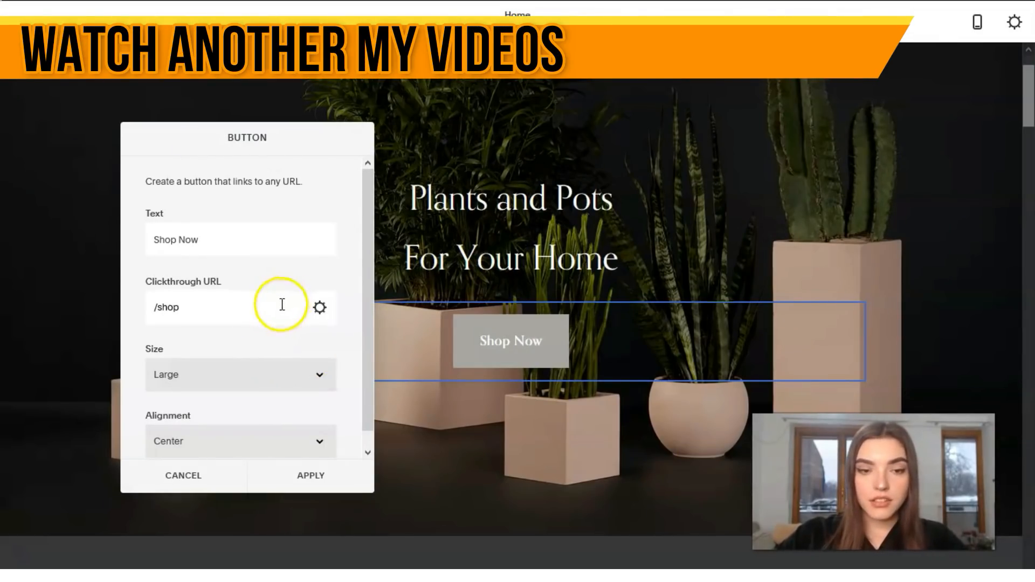
Step: Set the Shop Now button size to Small and apply it
left_click(241, 374)
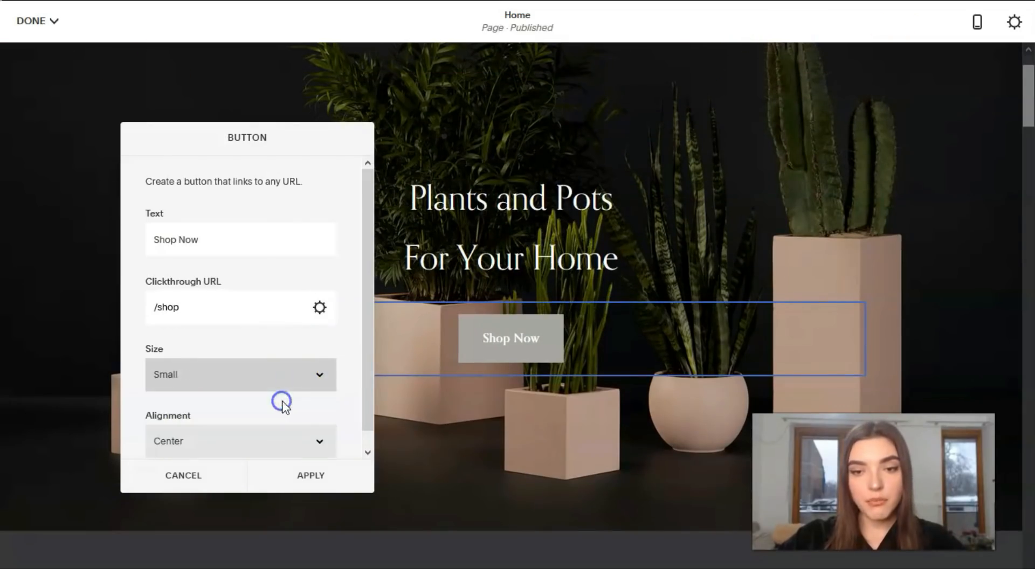
left_click(240, 374)
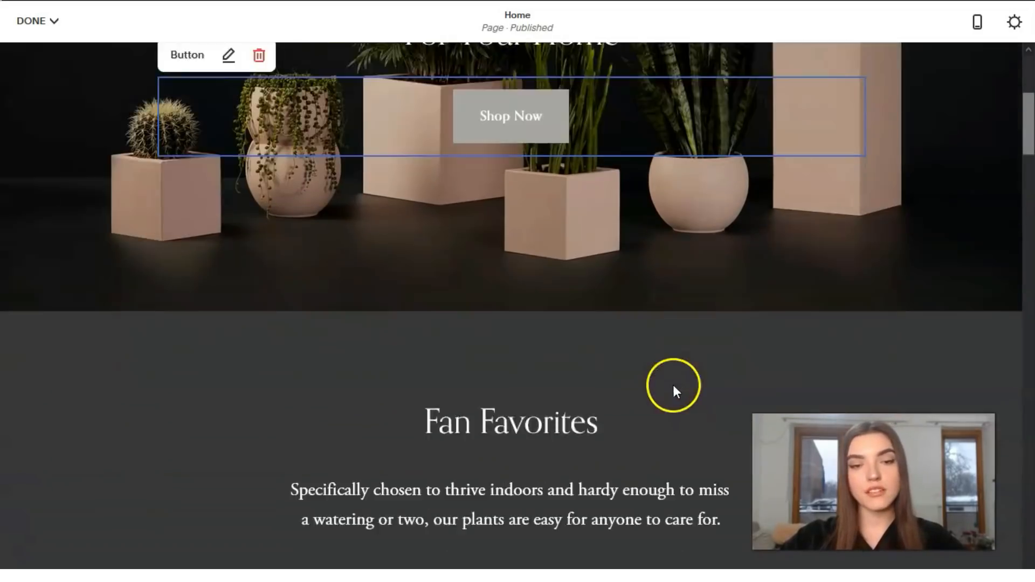
scroll("down", 3)
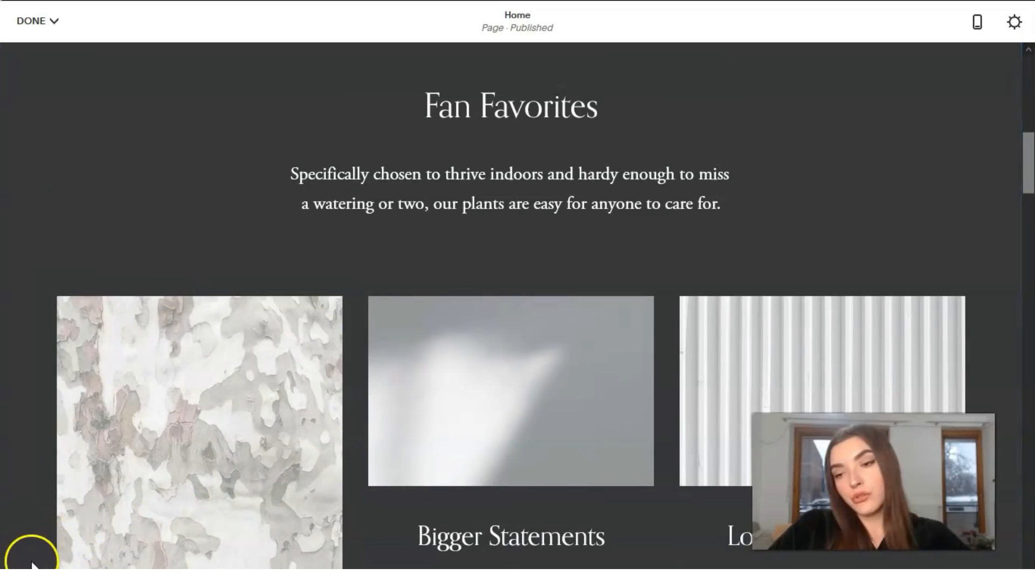
scroll("down", 3)
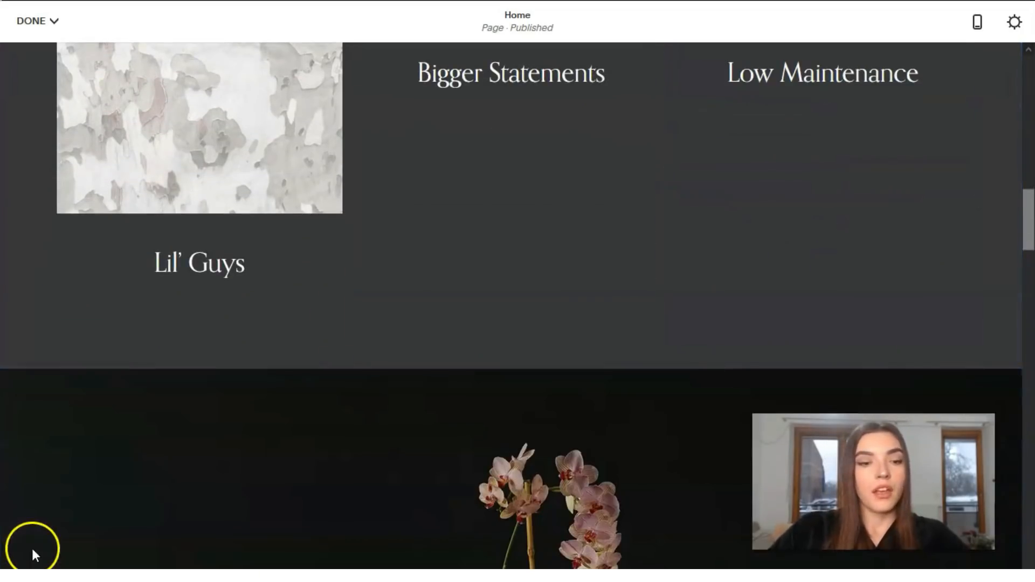
scroll("down", 3)
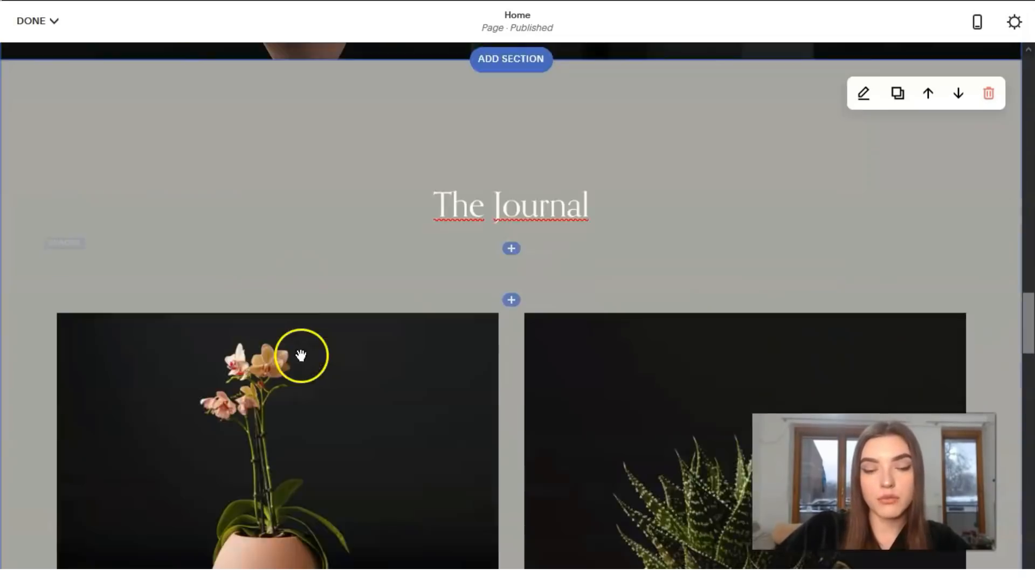
scroll("down", 3)
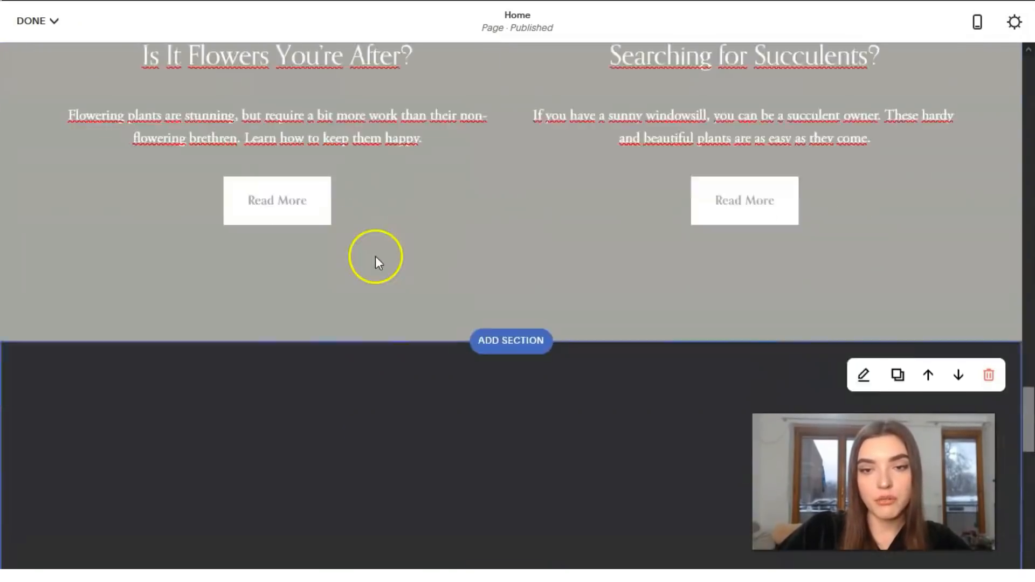
scroll("down", 3)
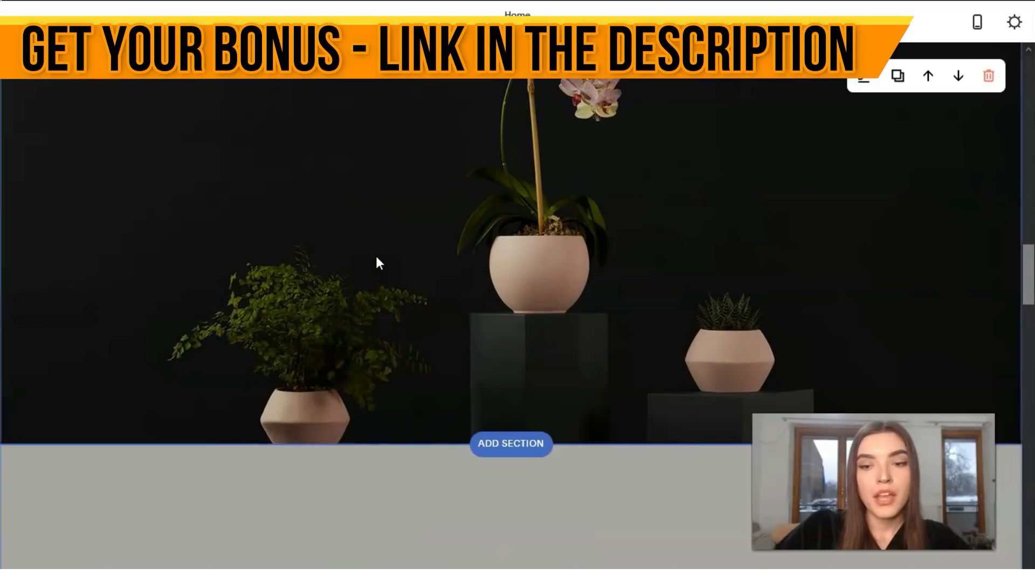